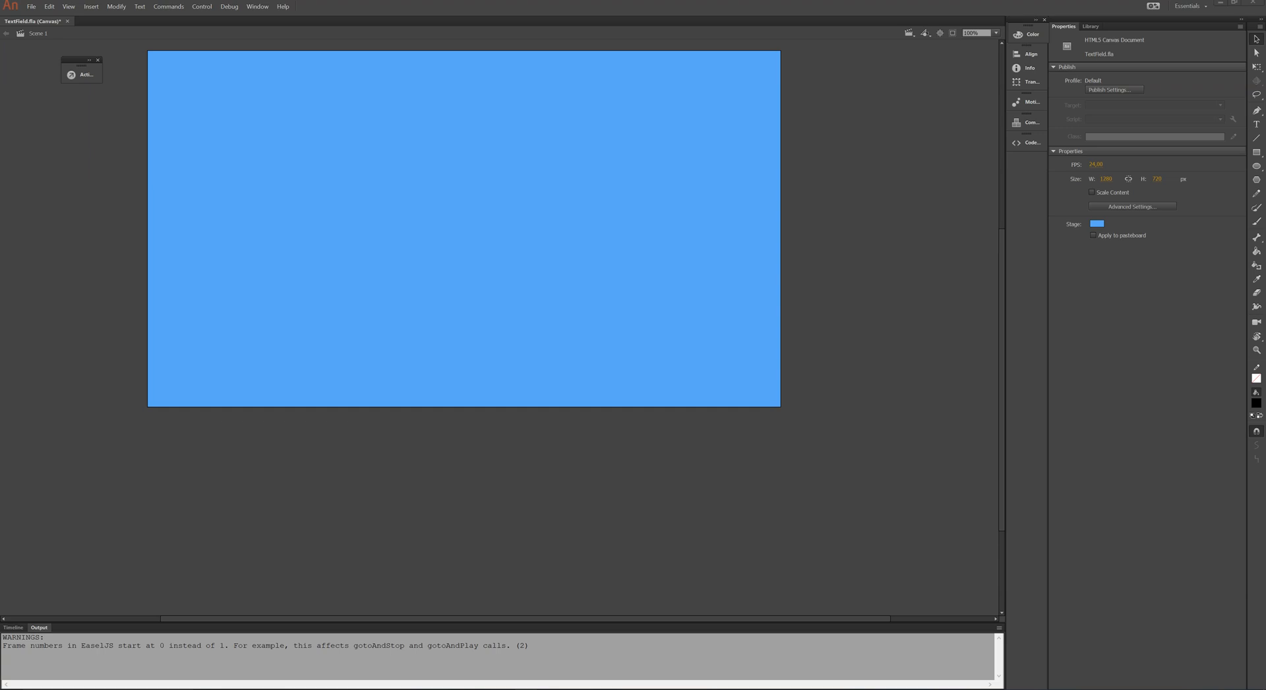
mouse_move(628, 568)
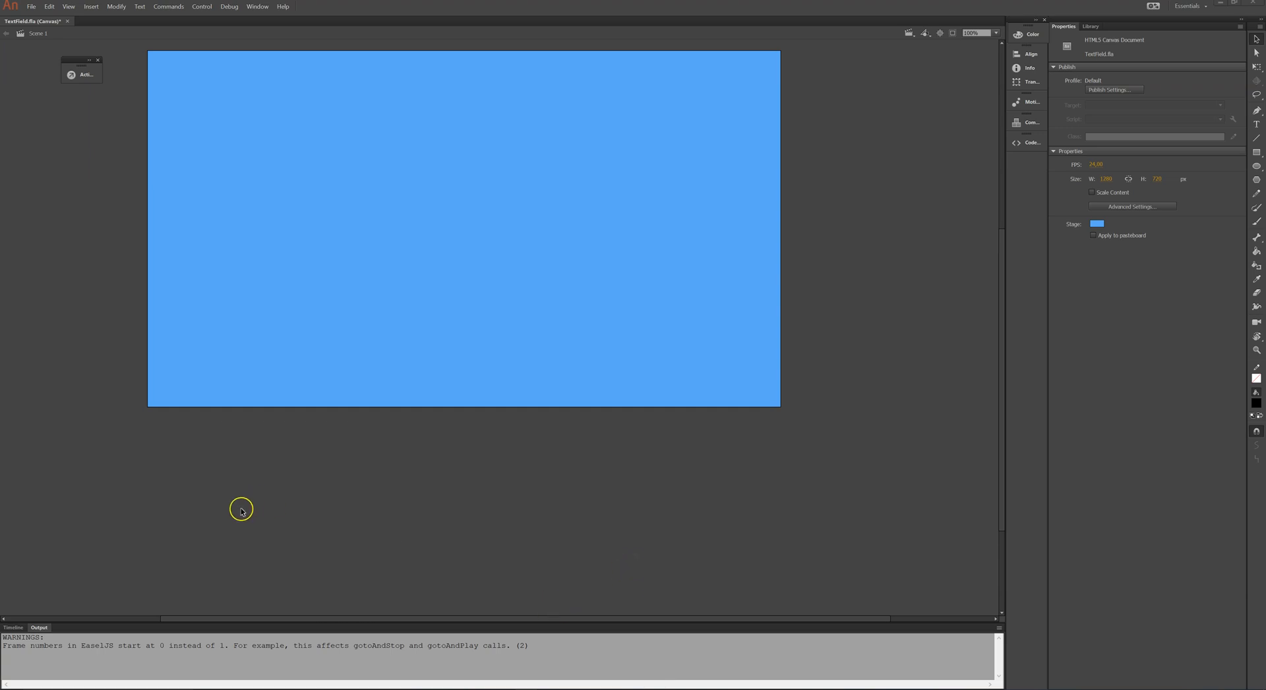
mouse_move(1017, 122)
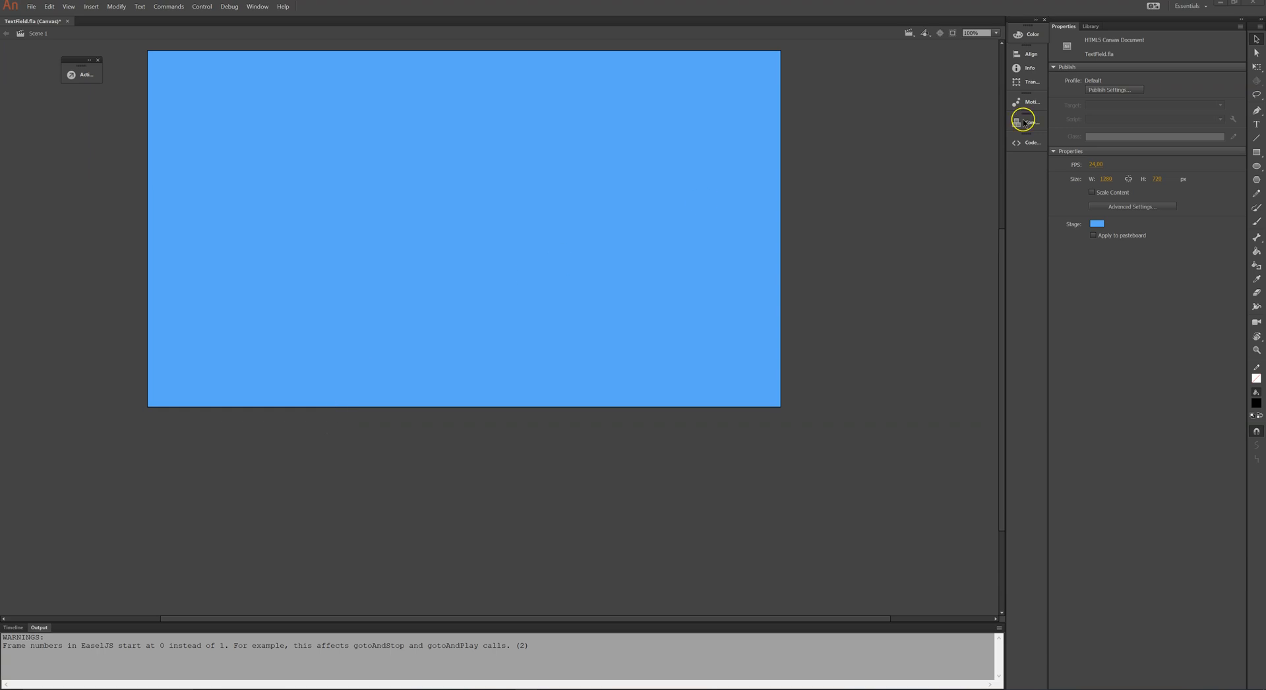
Step: Open the frame script to review the init and setCaret code
click(1088, 25)
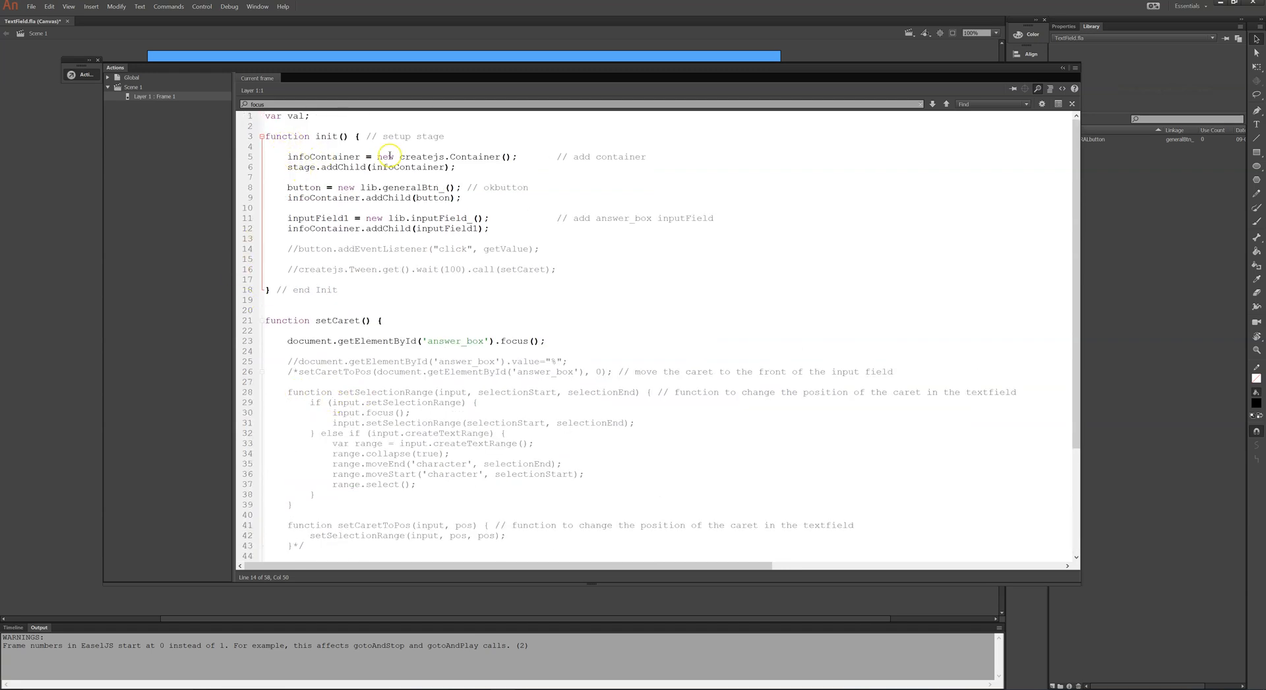
mouse_move(442, 157)
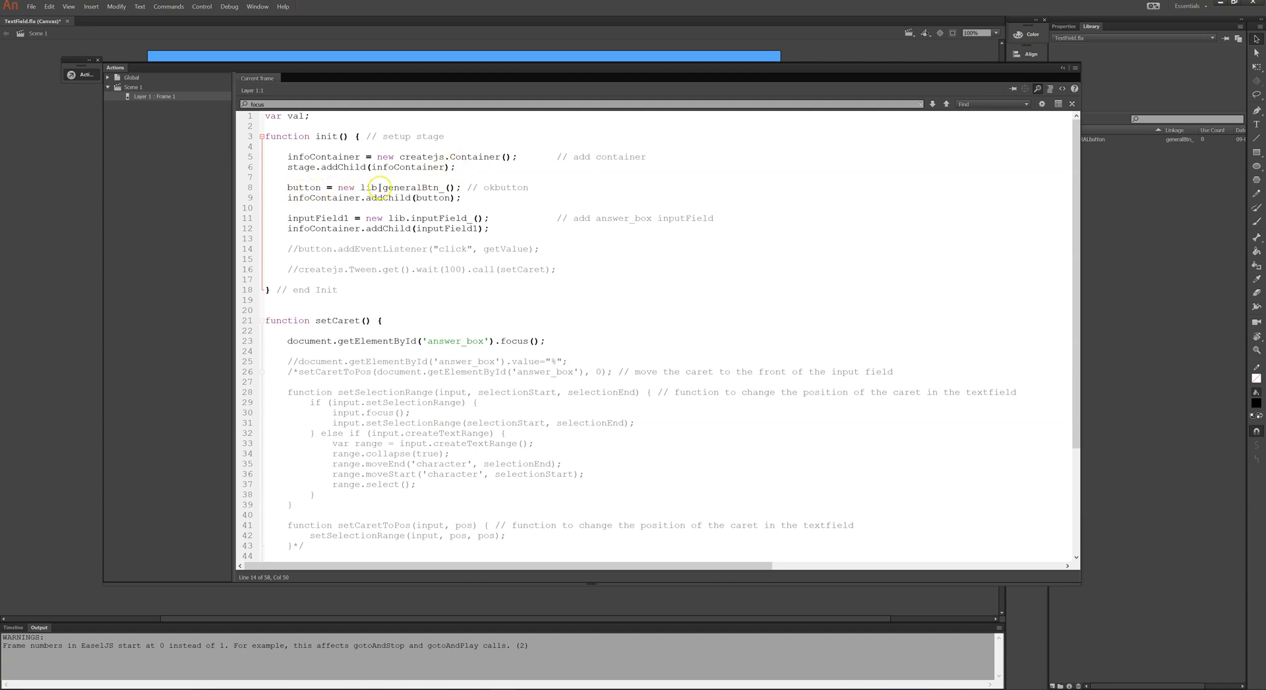
mouse_move(745, 78)
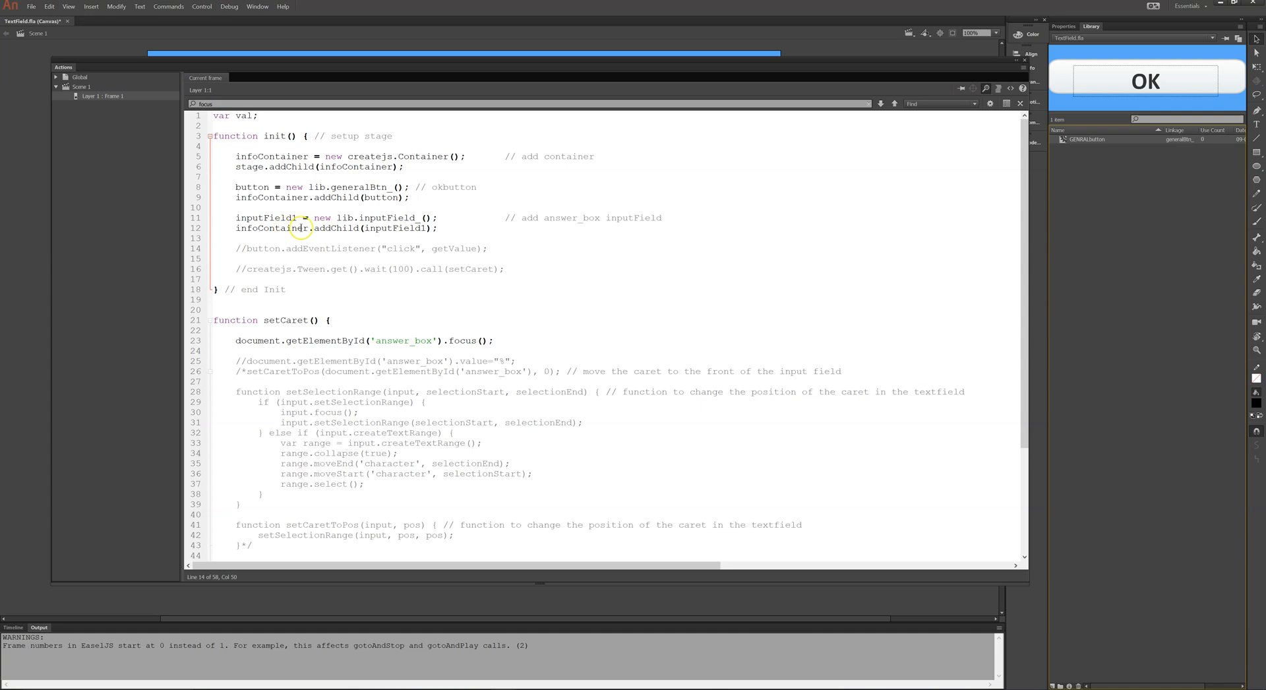
mouse_move(384, 200)
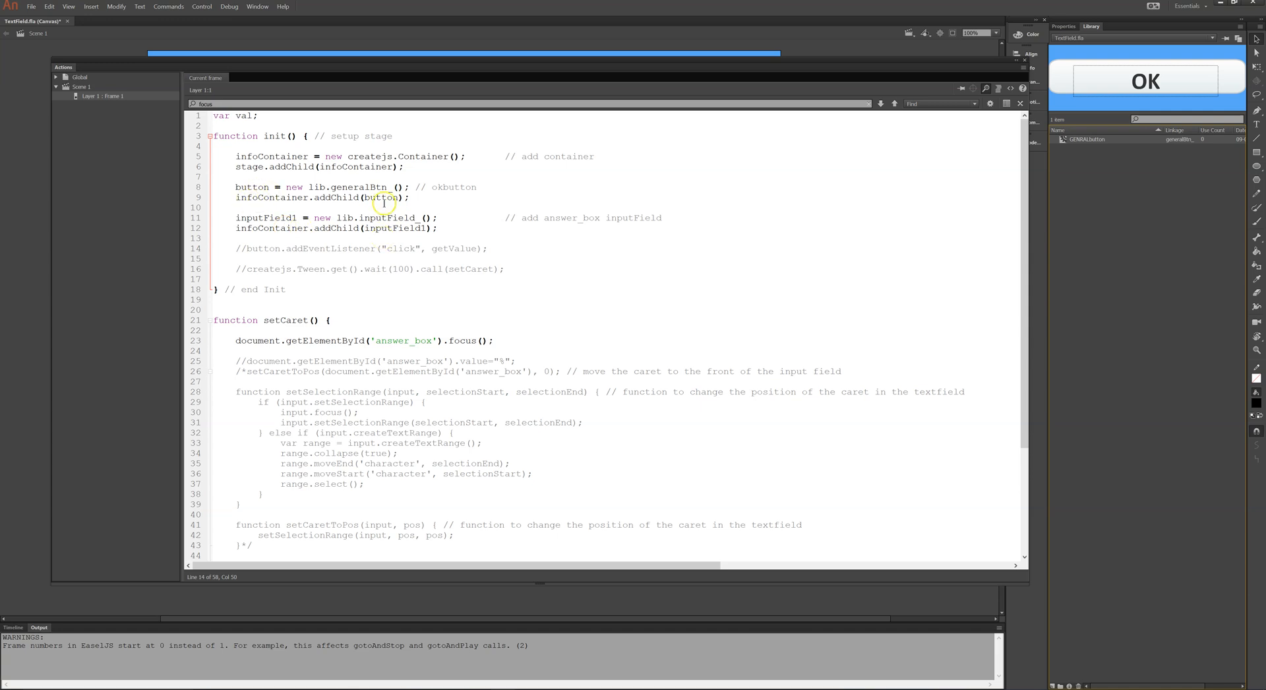
mouse_move(291, 218)
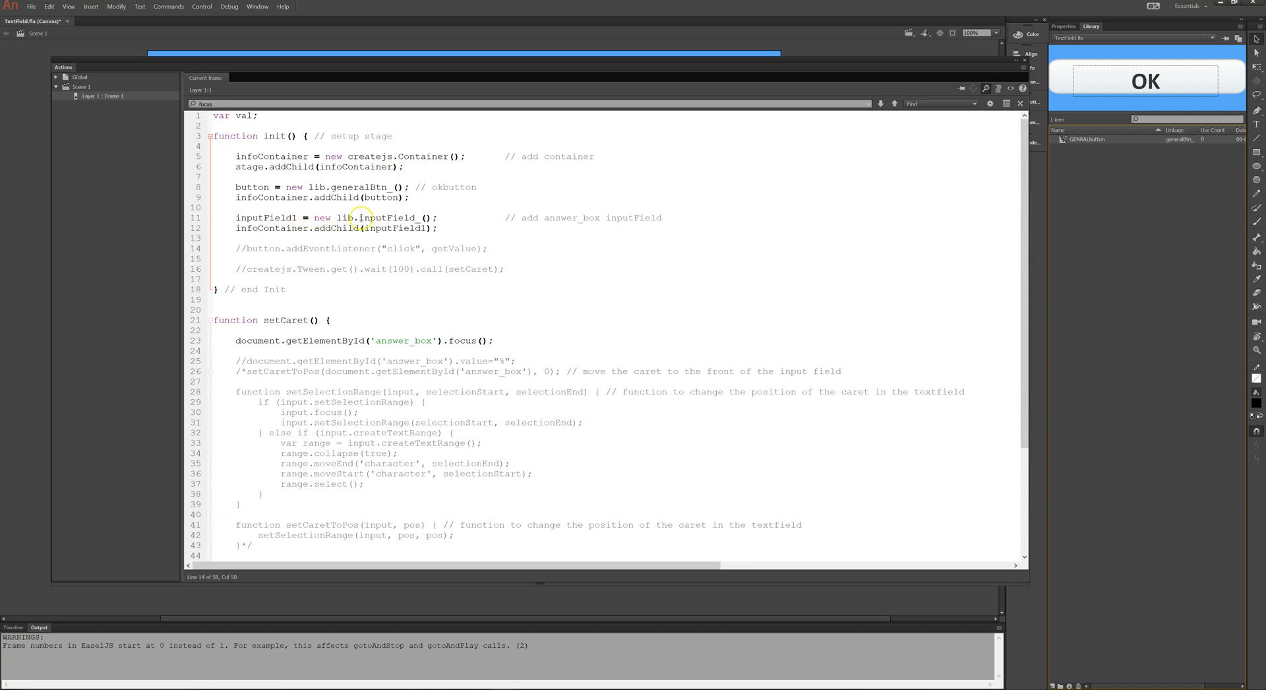
mouse_move(627, 201)
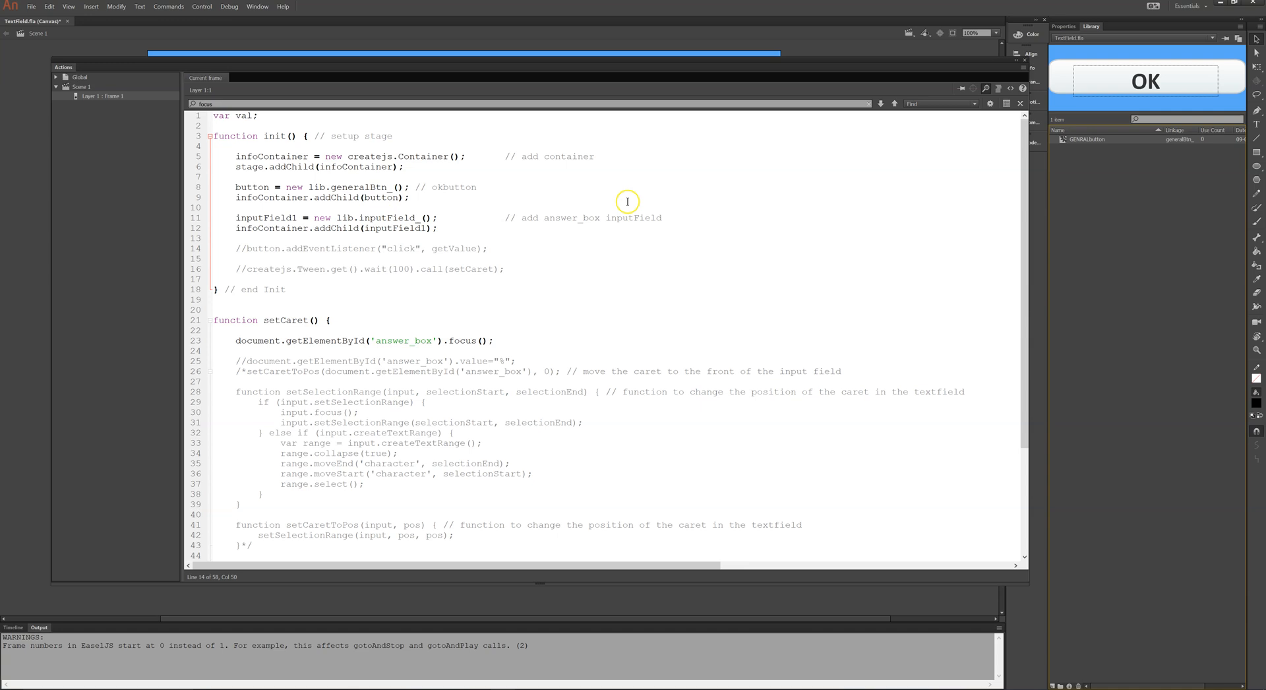
mouse_move(1194, 552)
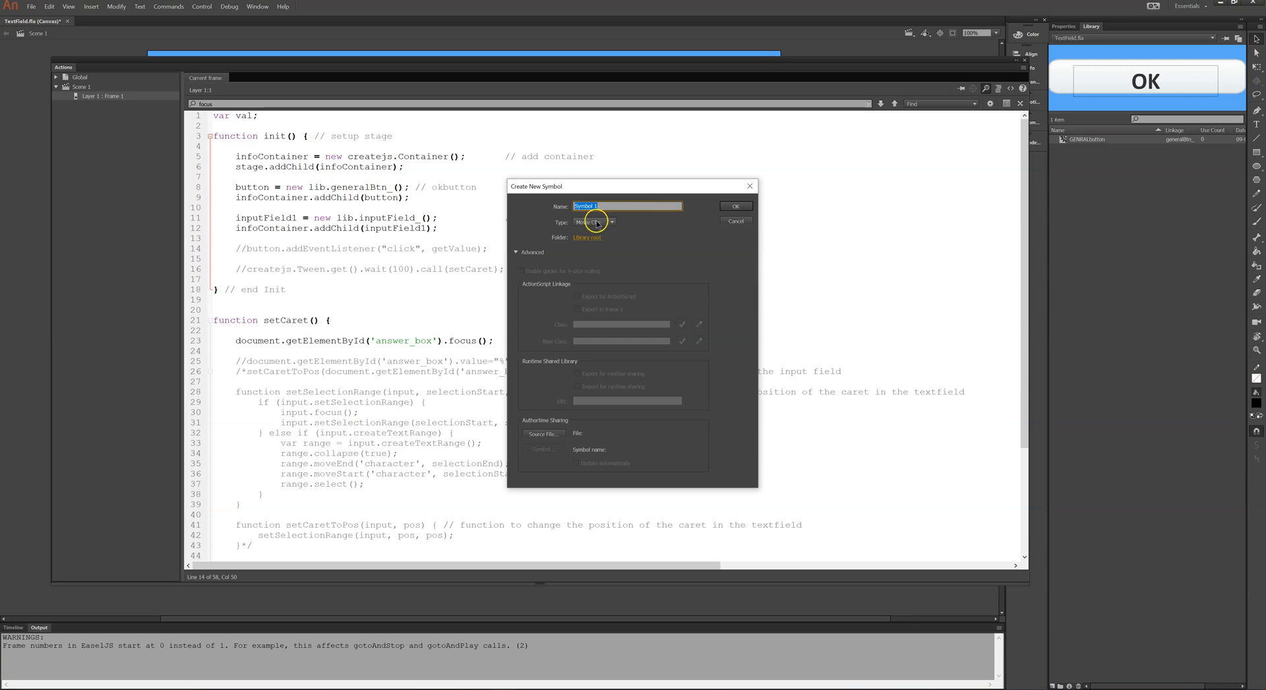
Step: Confirm creating Symbol 1 and bring up the Components panel
click(736, 205)
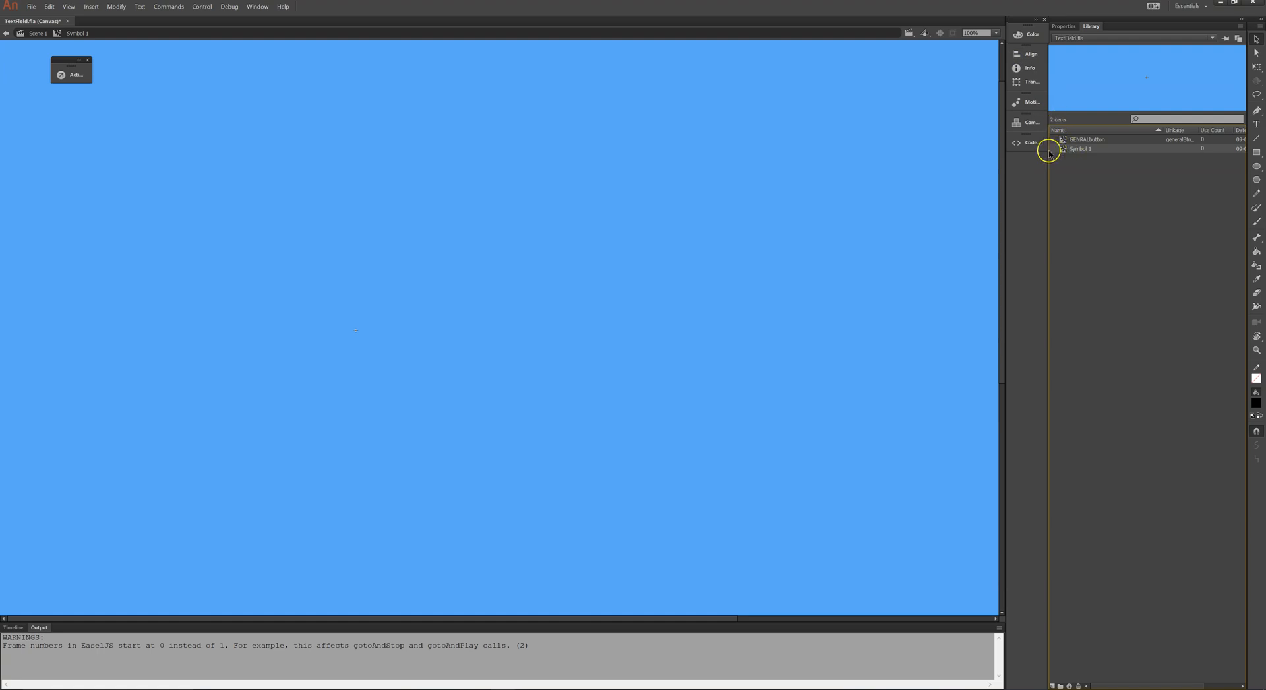
click(1017, 123)
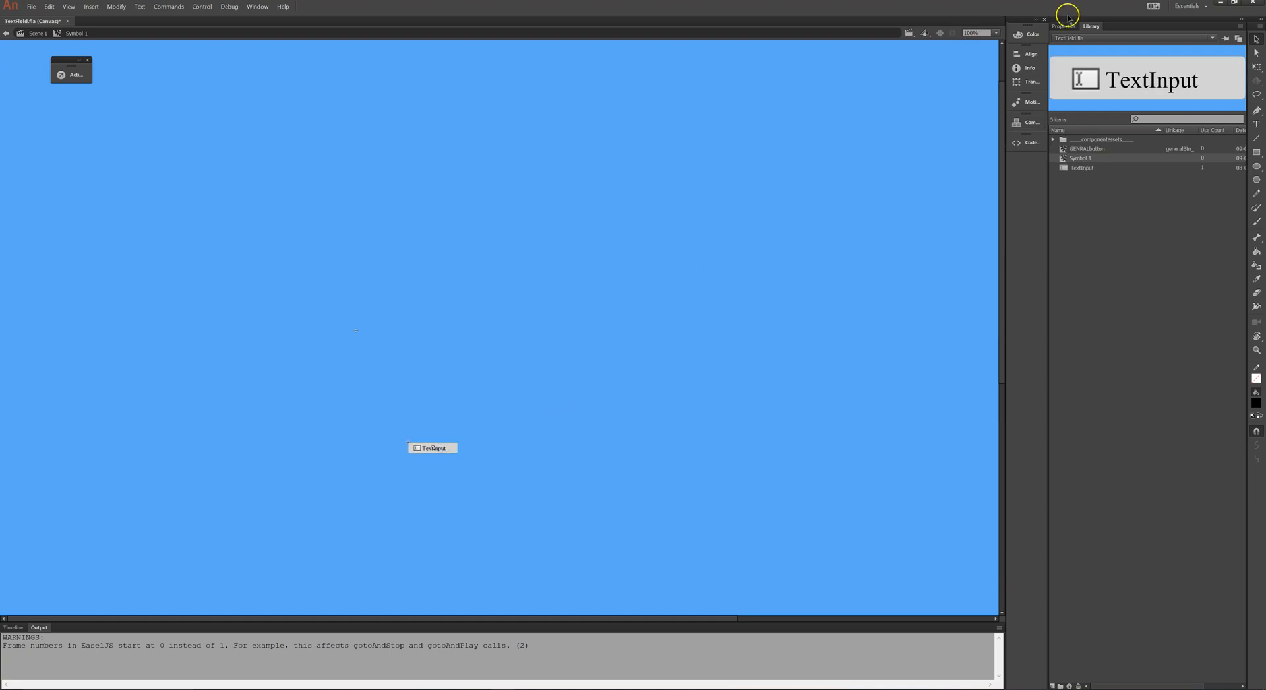
Step: Name the TextInput instance 'answer' and return to Scene 1's frame script
click(432, 447)
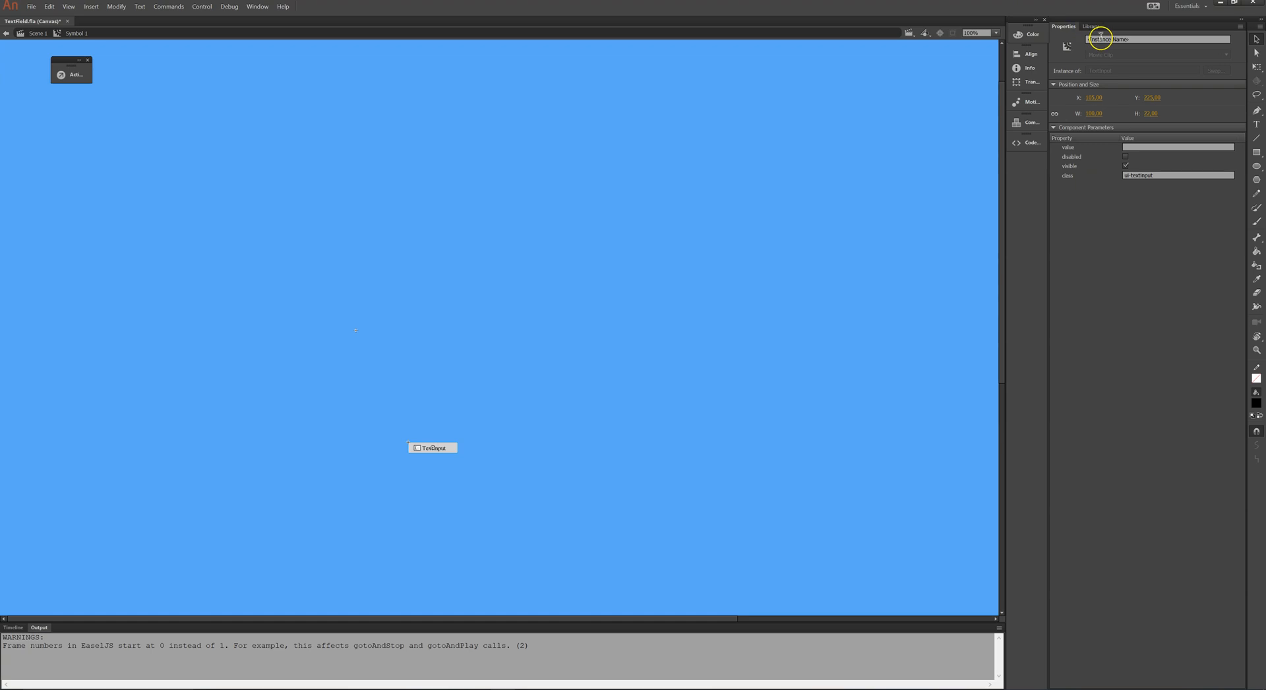
click(1157, 38)
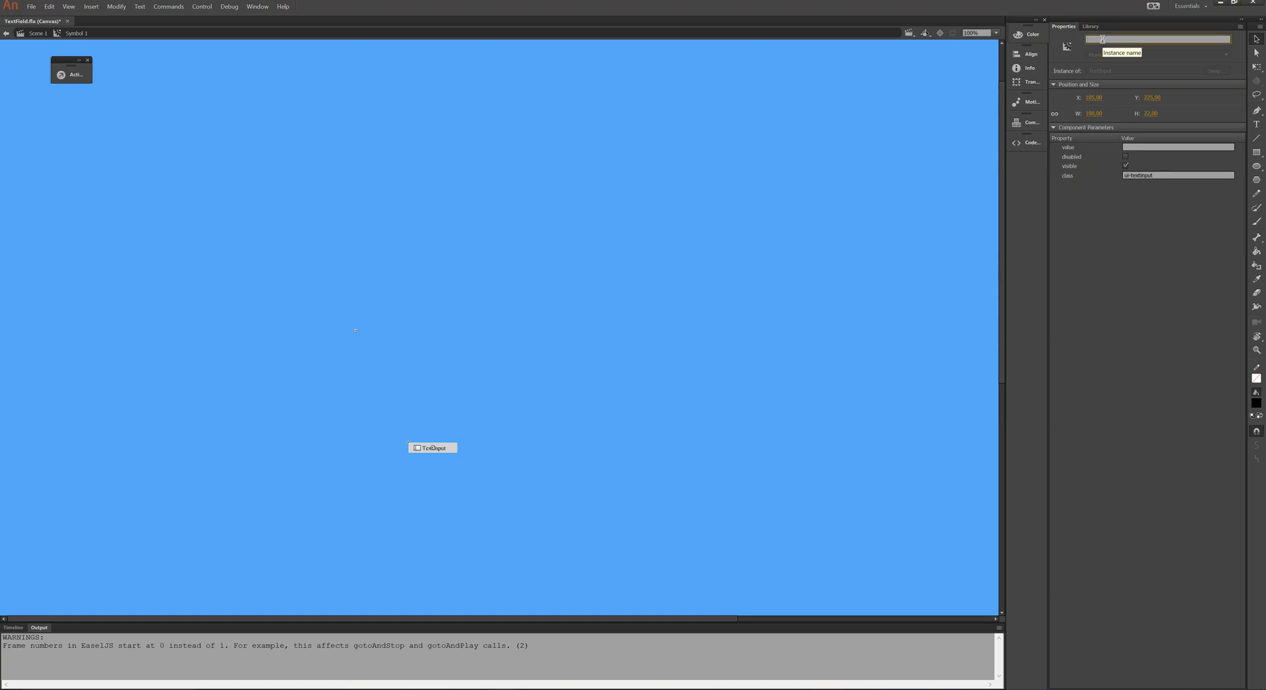
text(answer_box)
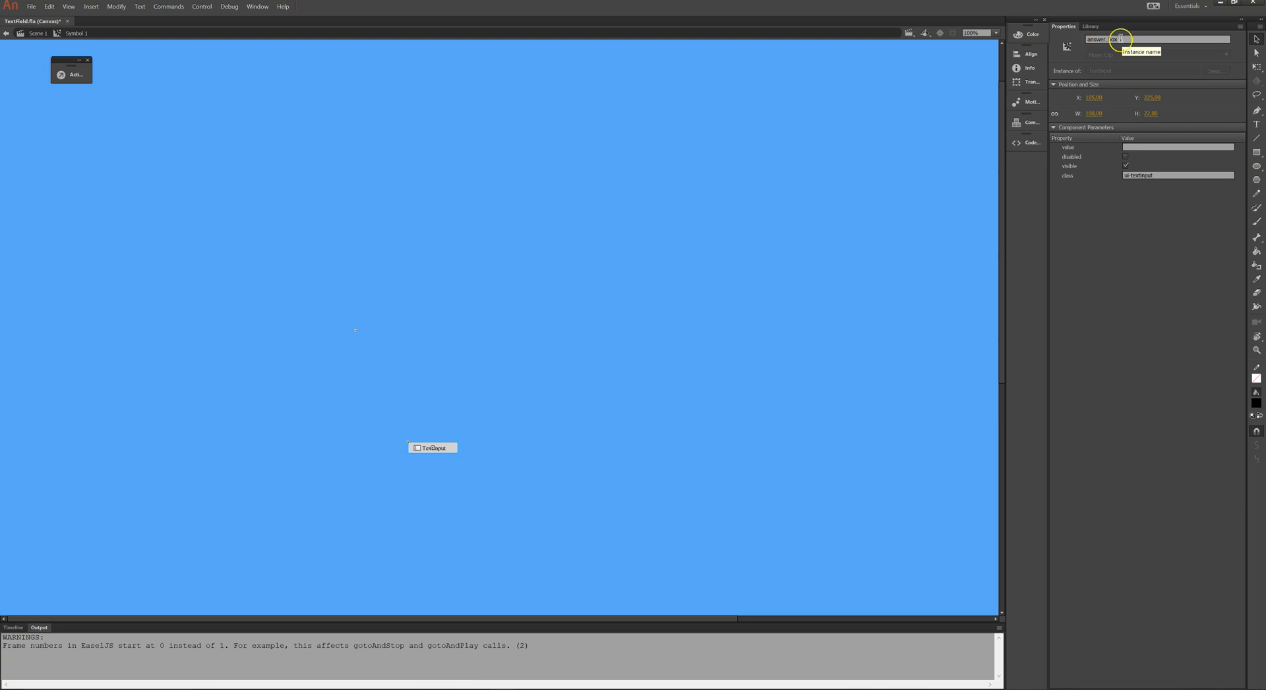
click(37, 33)
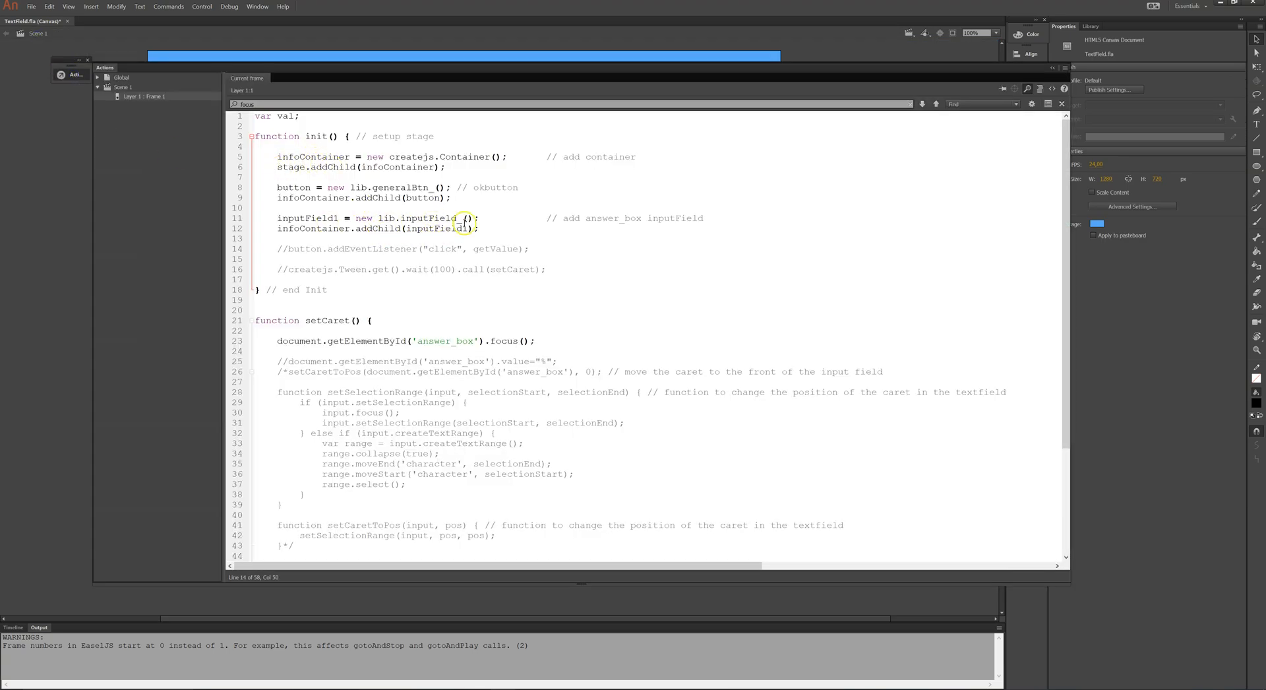
Step: Back on Scene 1's stage, give Symbol 1 the inputField linkage name in the Library
click(1089, 25)
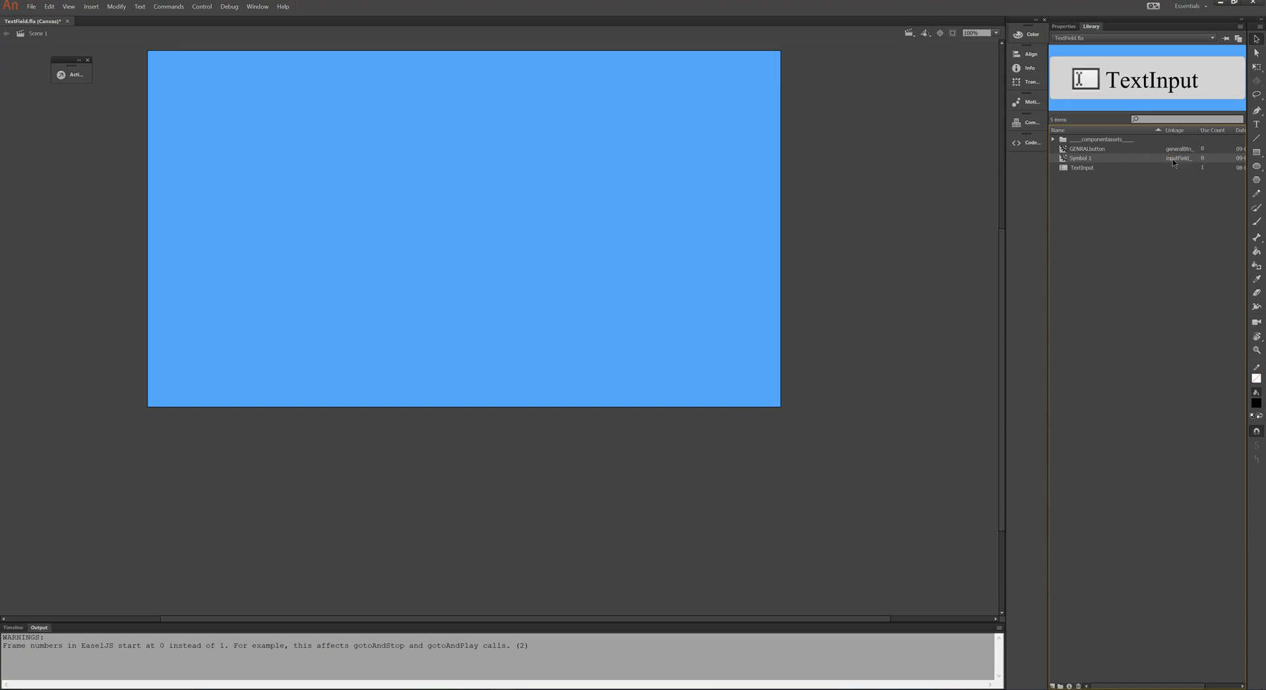
click(73, 73)
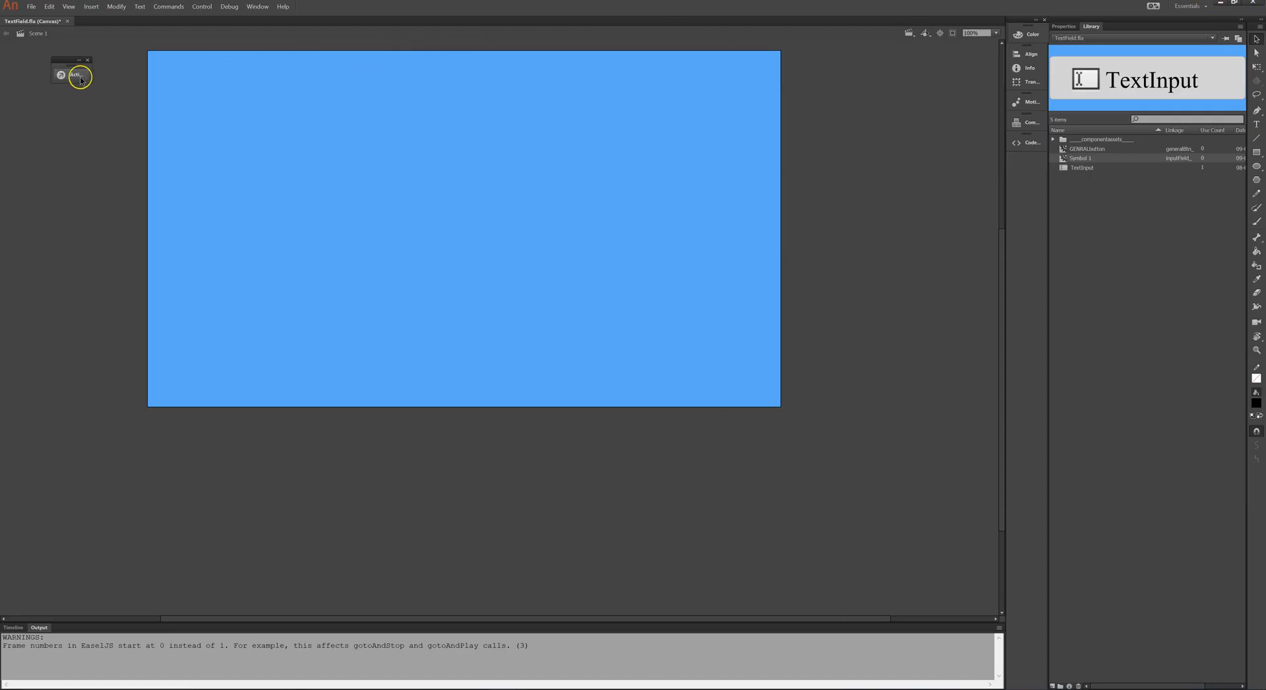
mouse_move(81, 78)
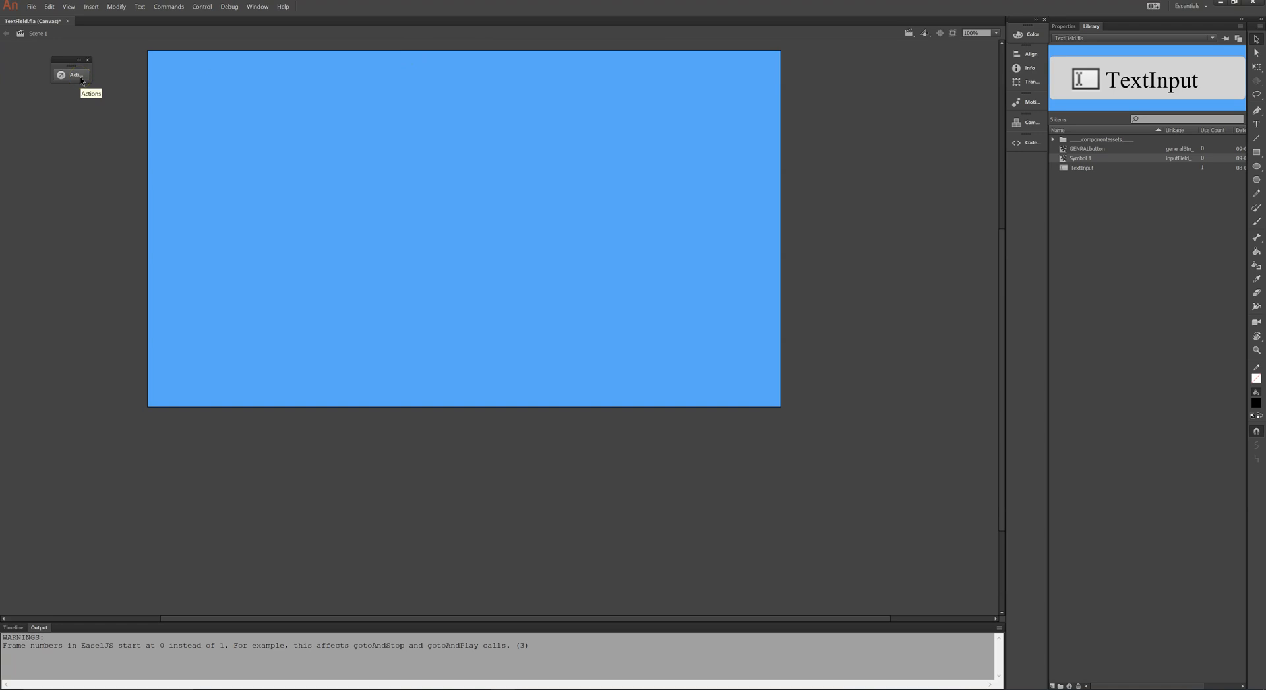
mouse_move(917, 157)
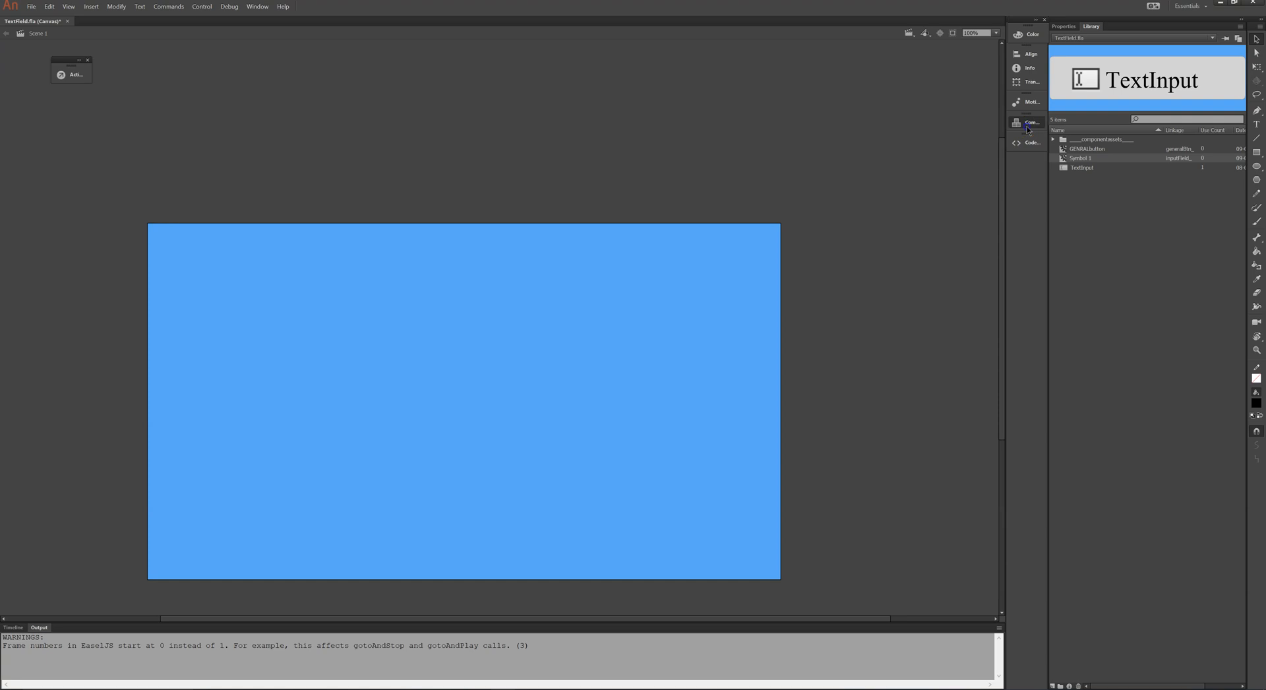
Step: Drag a CSS component just above the stage and name its instance 'myCSS'
click(1016, 123)
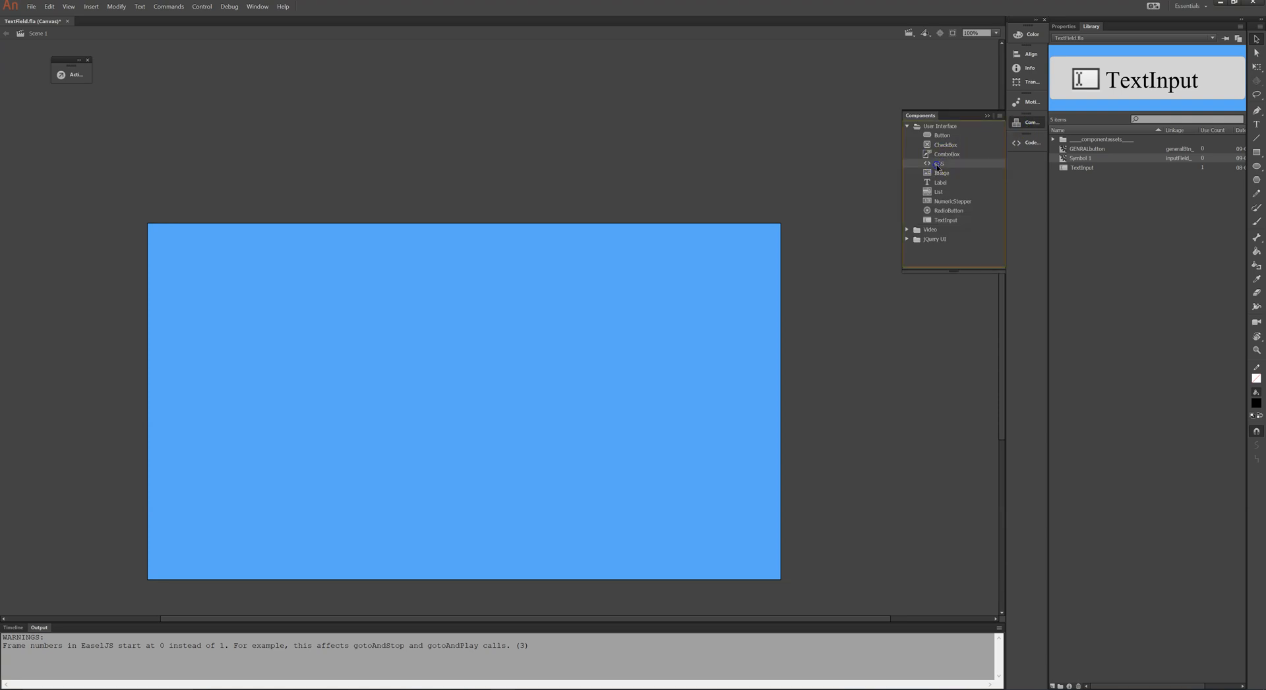
drag(939, 163, 731, 205)
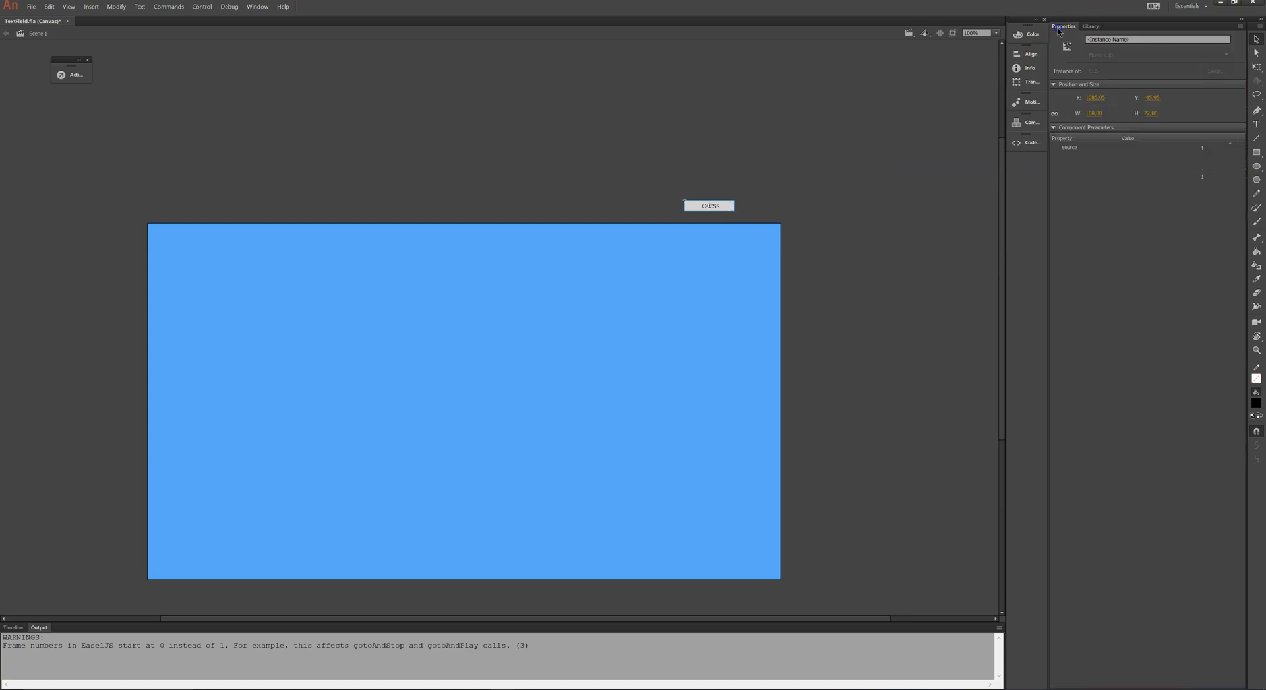
click(1162, 38)
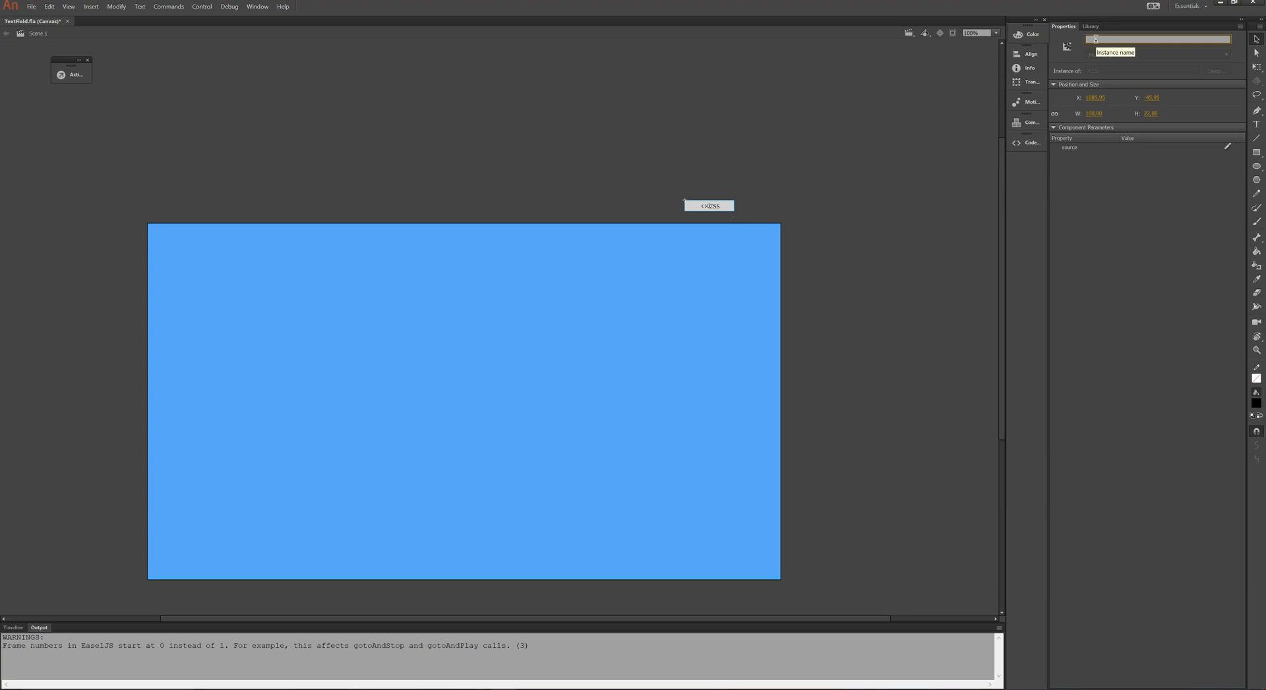
text(myCSS)
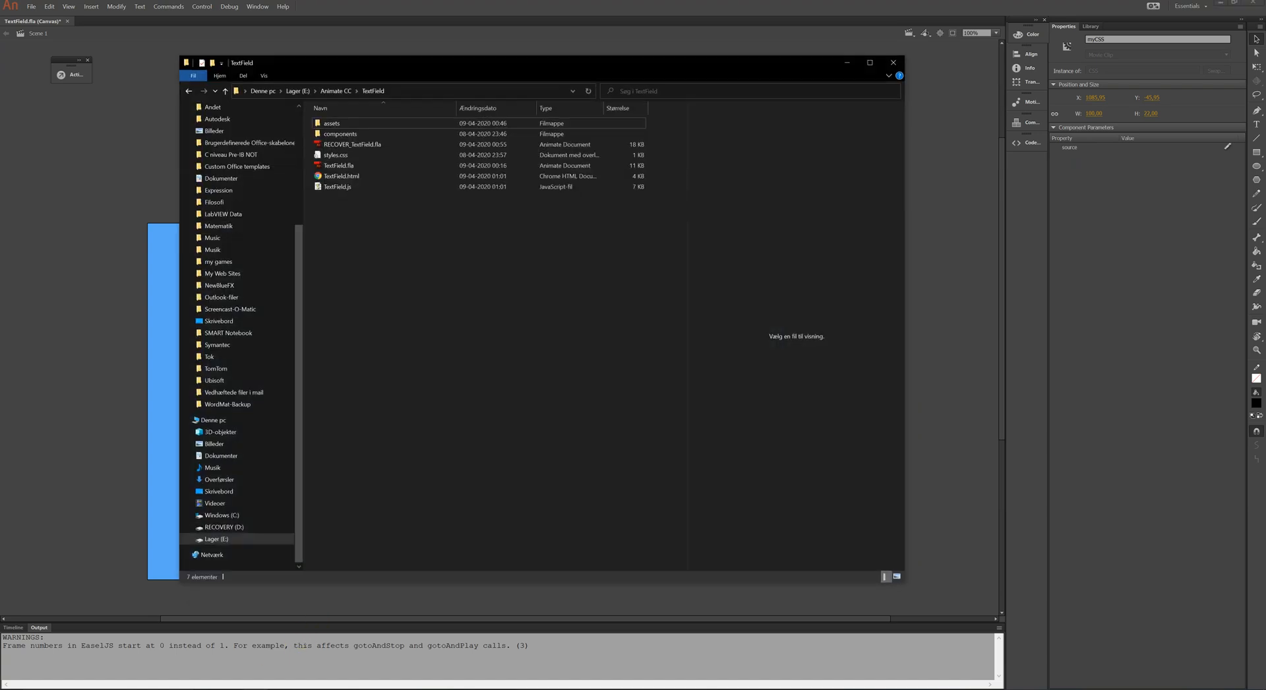
Step: In the TextField folder, preview styles.css and open it with Notepad
click(330, 176)
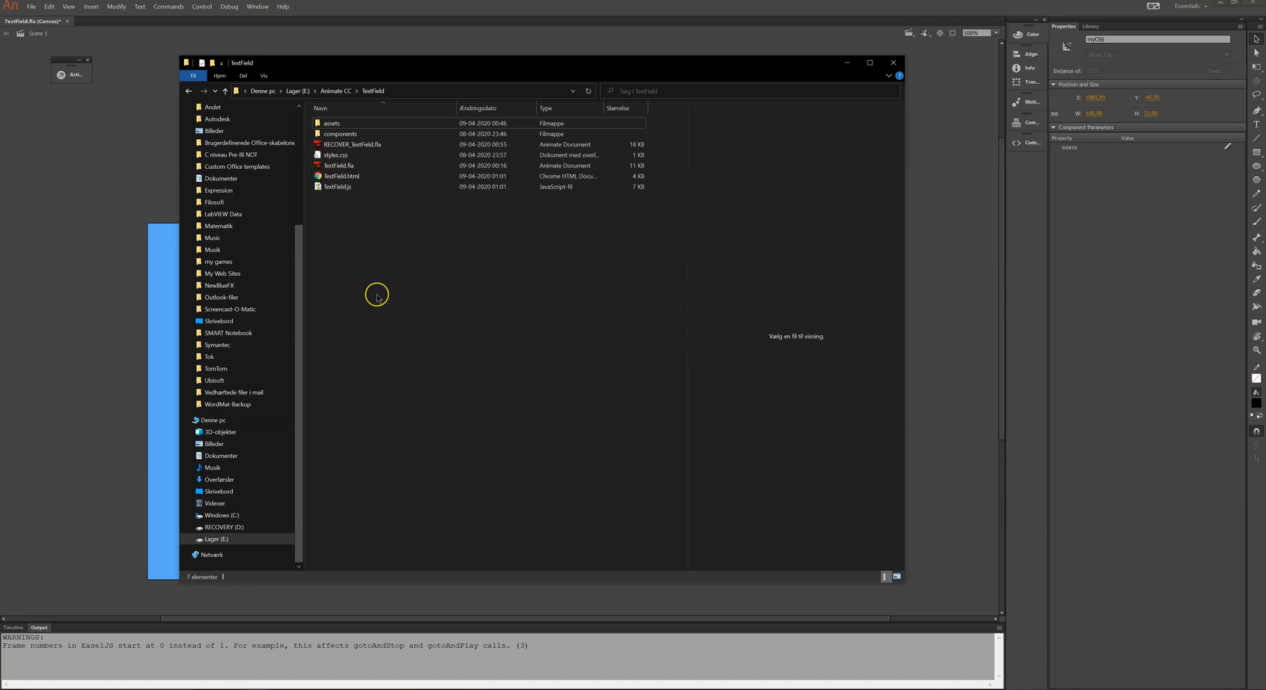
right_click(377, 295)
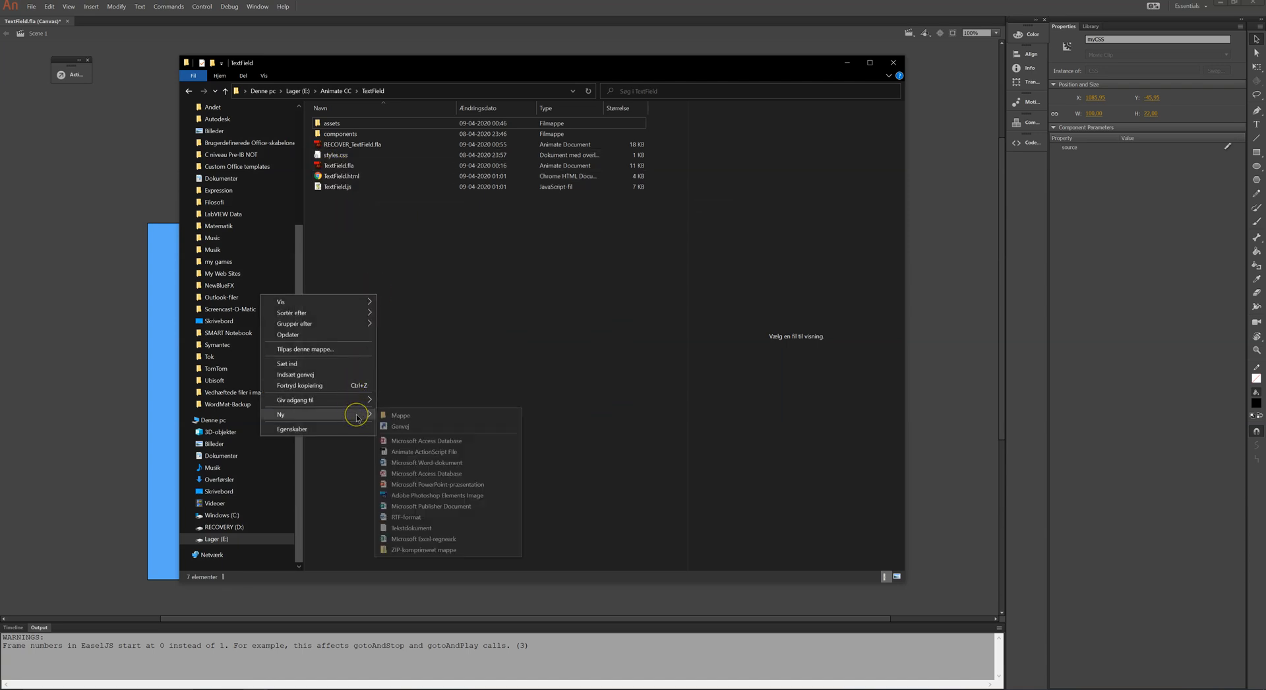
mouse_move(400, 531)
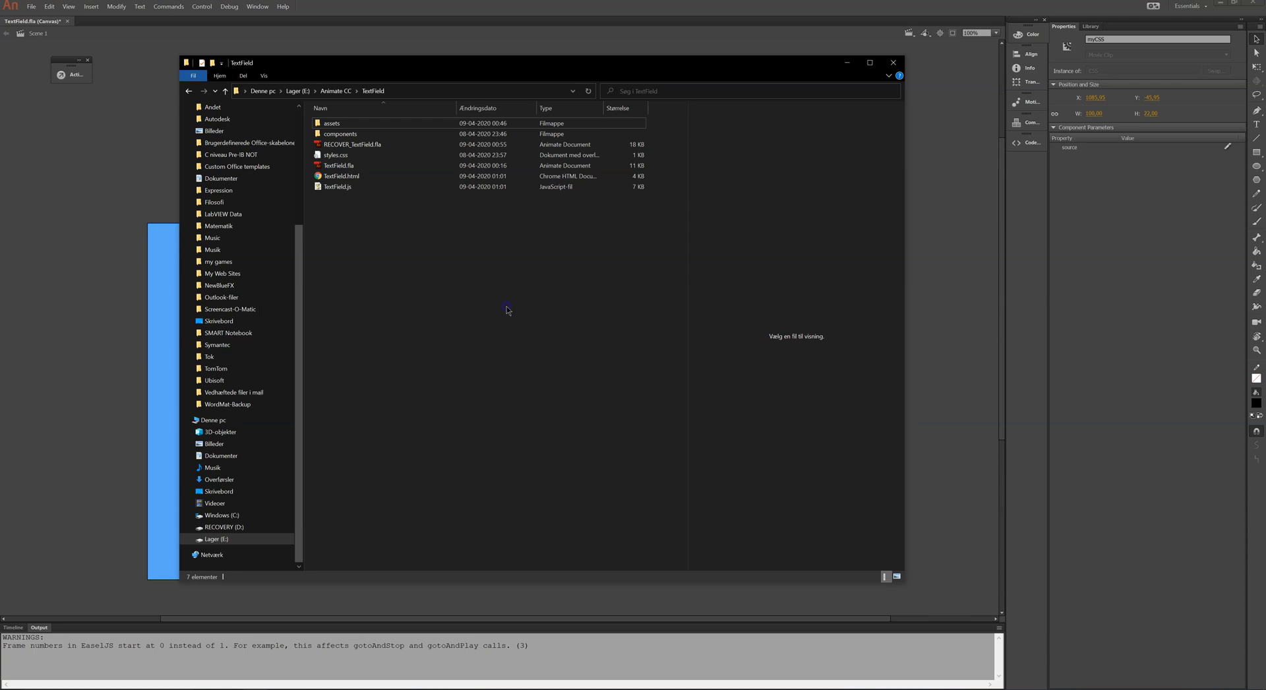
mouse_move(344, 155)
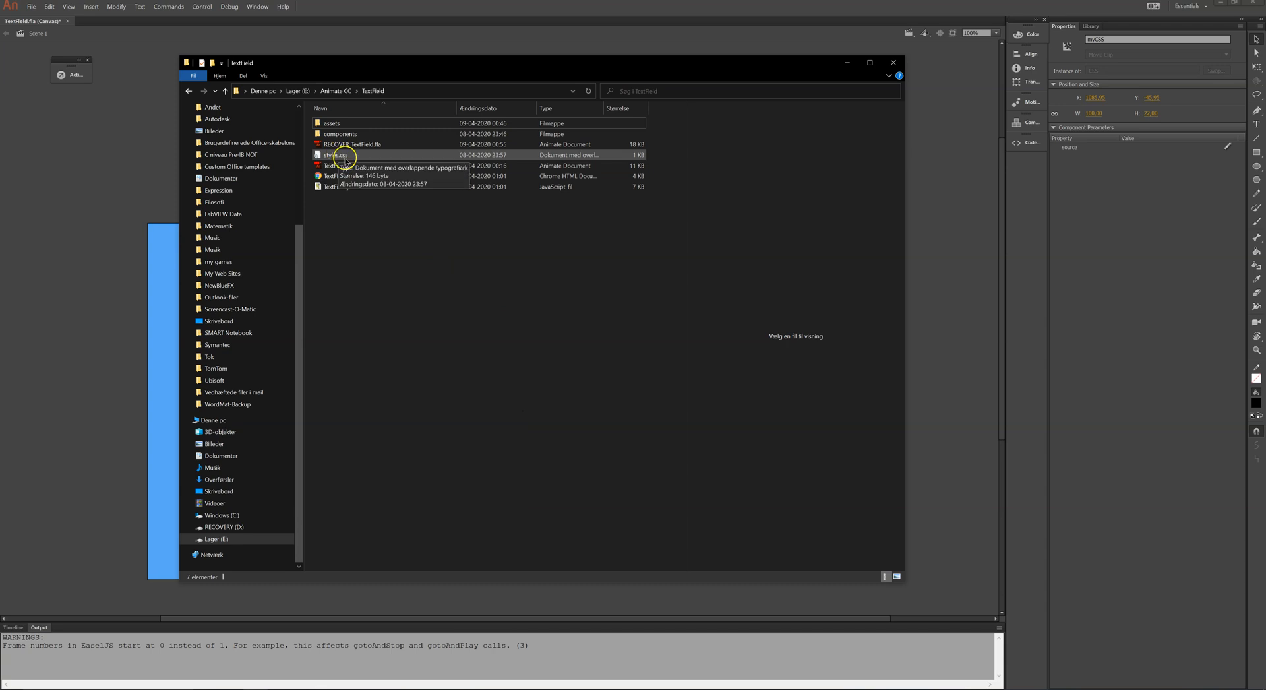
click(338, 154)
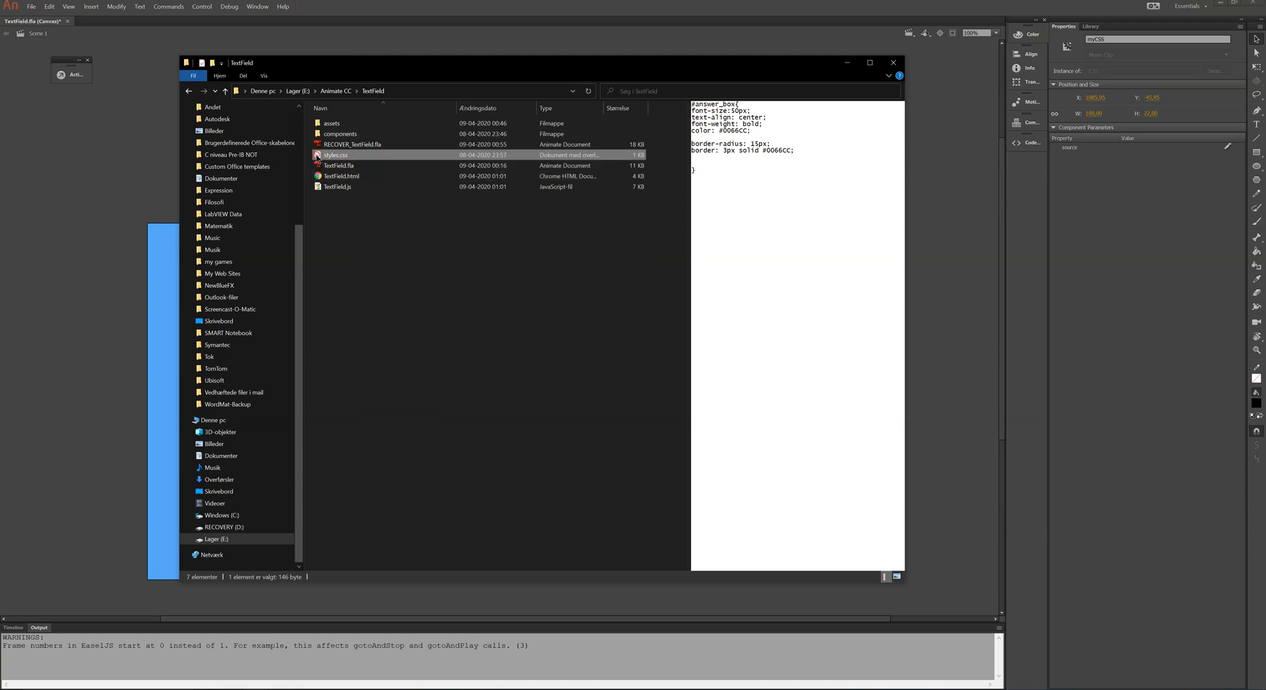
right_click(335, 154)
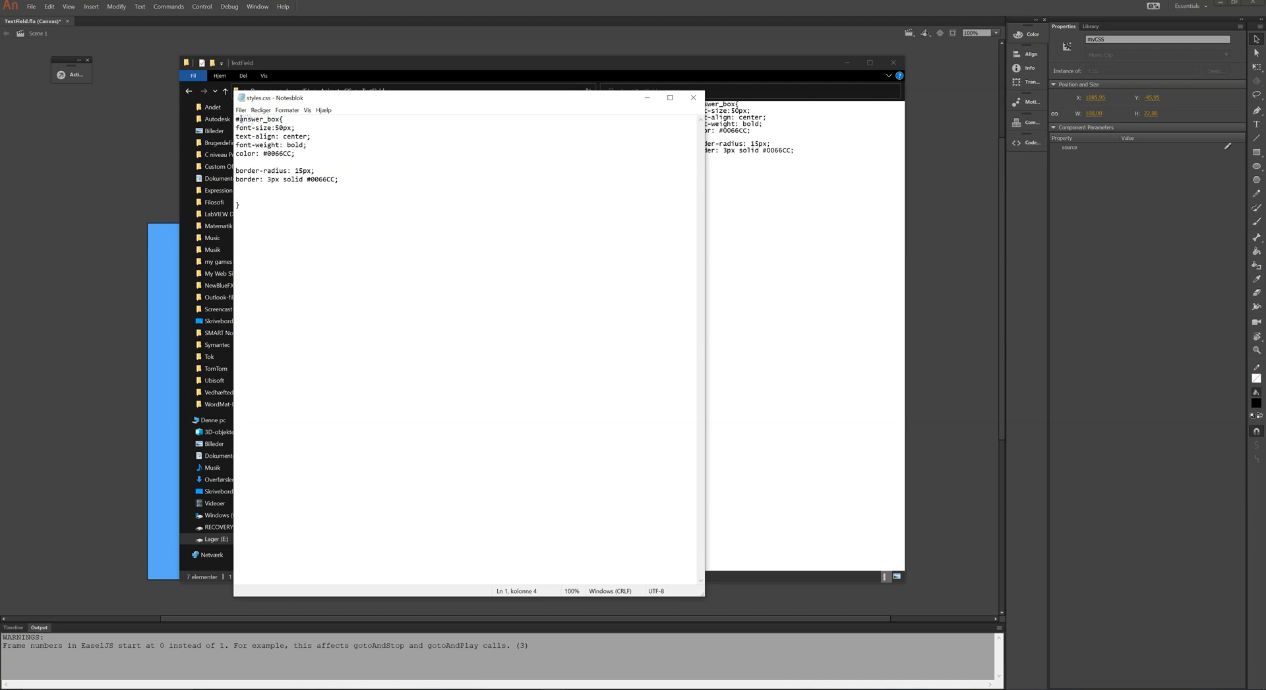
Step: Read the #answer_box font, centering, color and border rules, then close Notepad
double_click(255, 118)
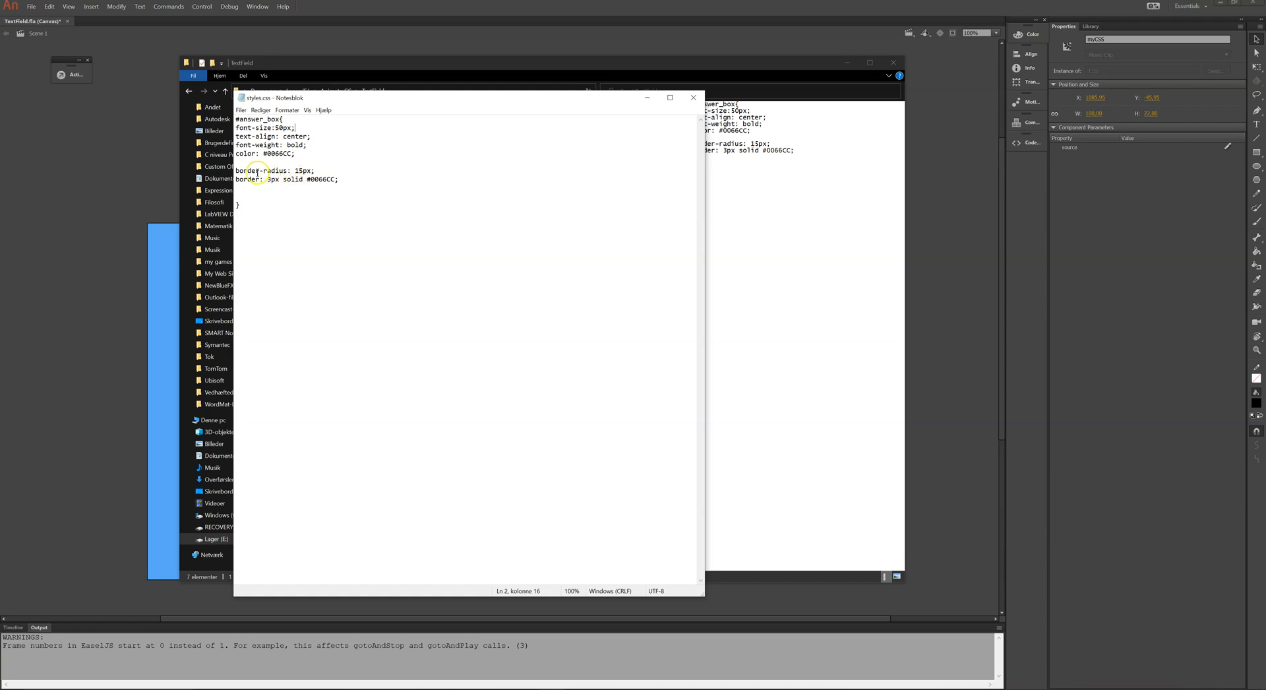
mouse_move(308, 183)
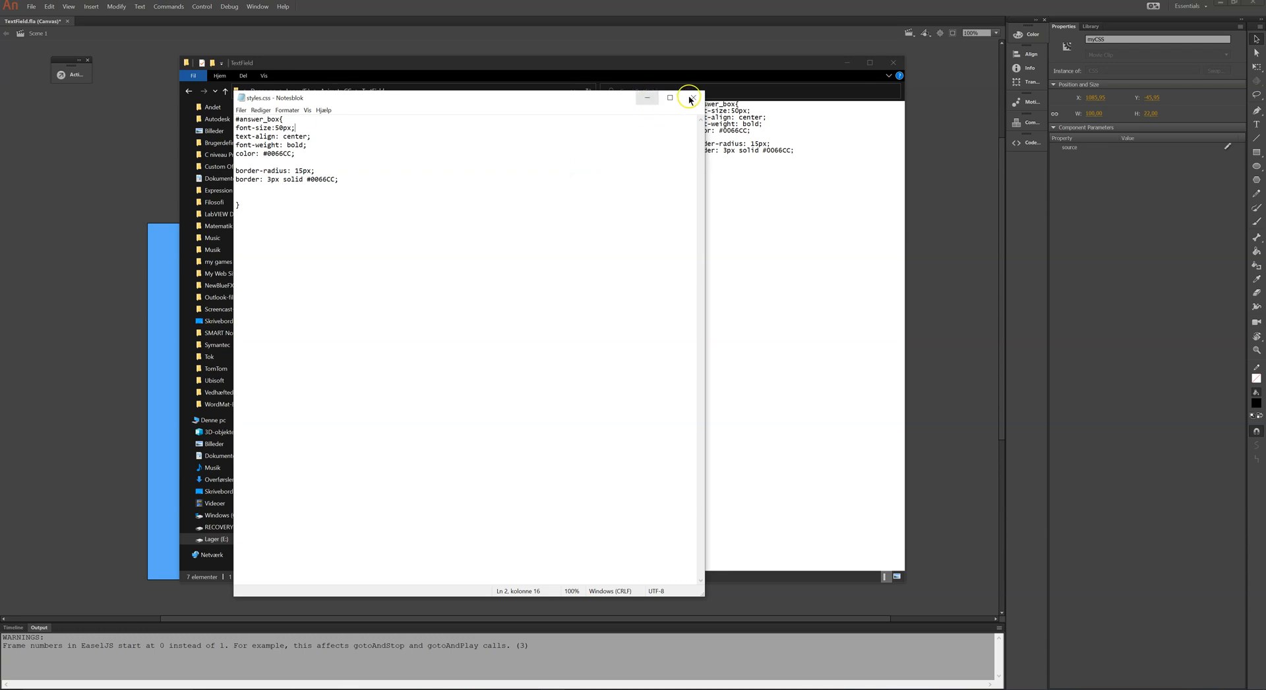
click(692, 97)
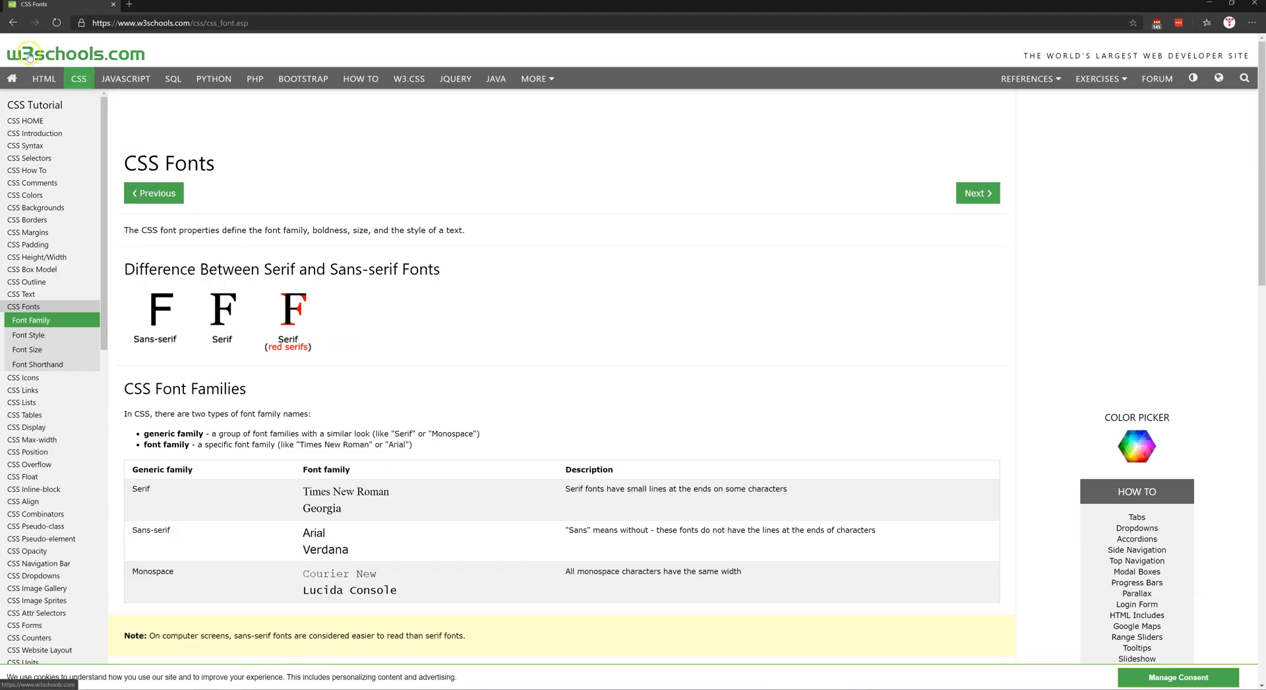
Step: Browse the W3Schools CSS Colors, CSS Padding and CSS Fonts lessons
click(33, 54)
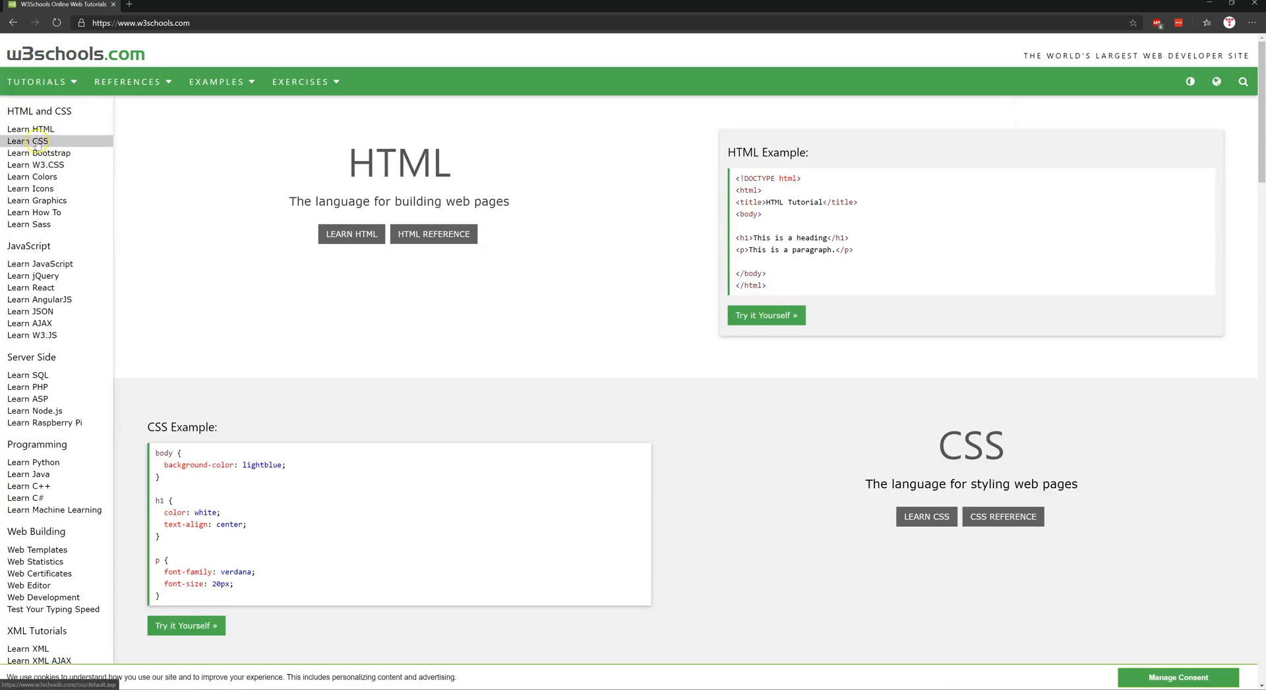
click(29, 141)
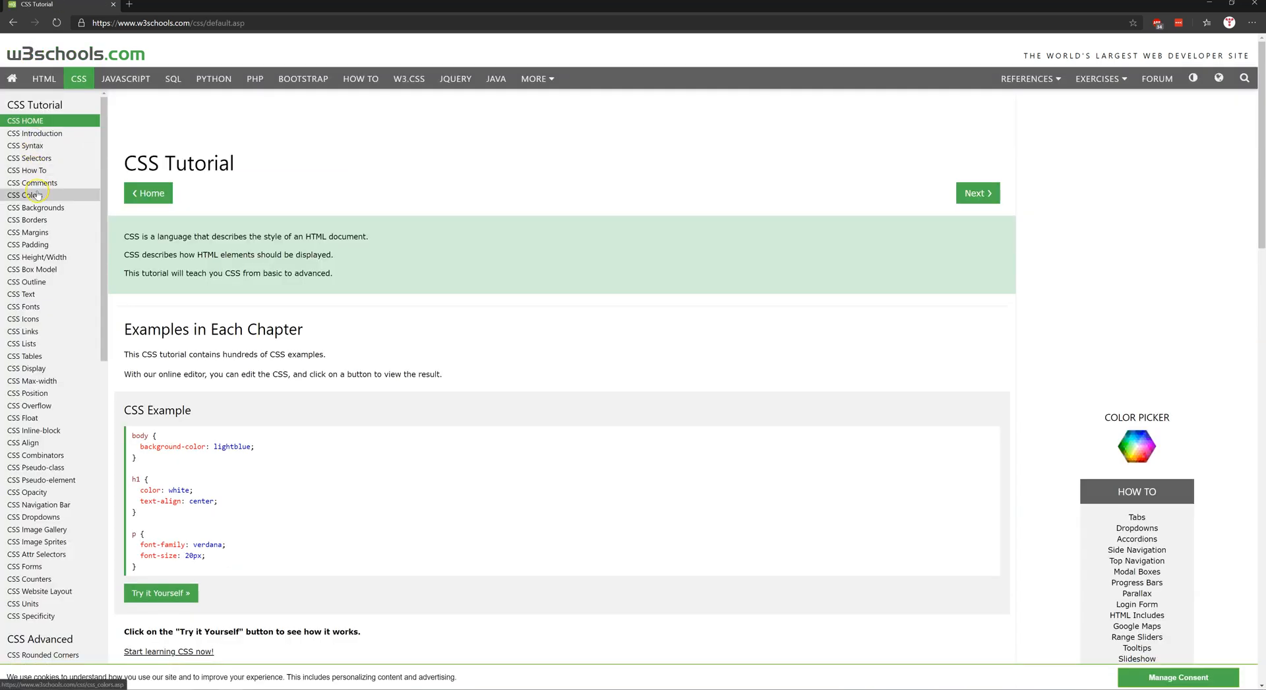
click(22, 195)
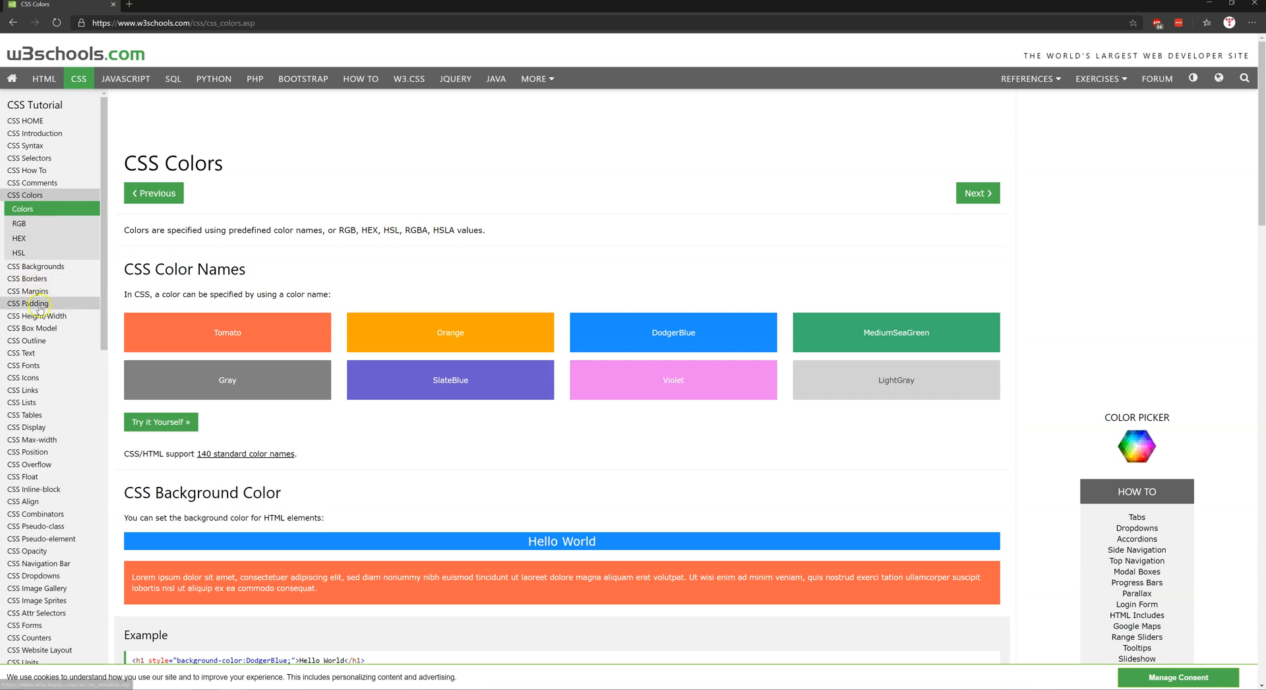
click(24, 303)
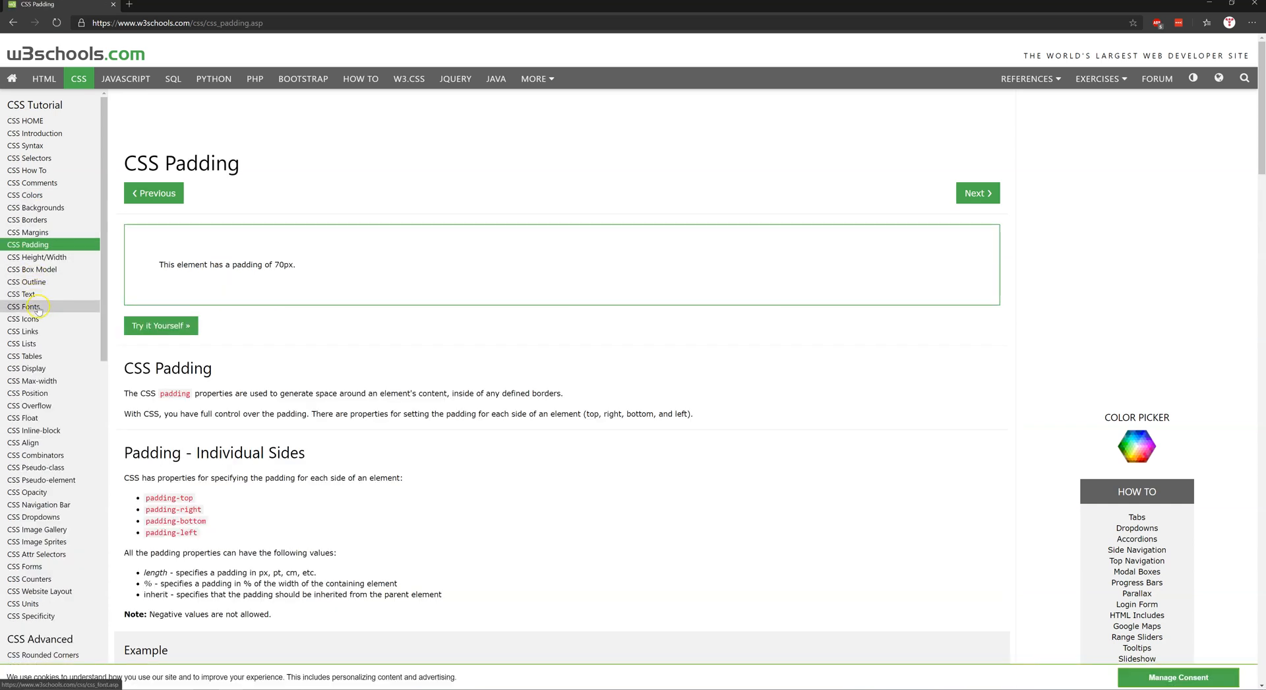
click(20, 307)
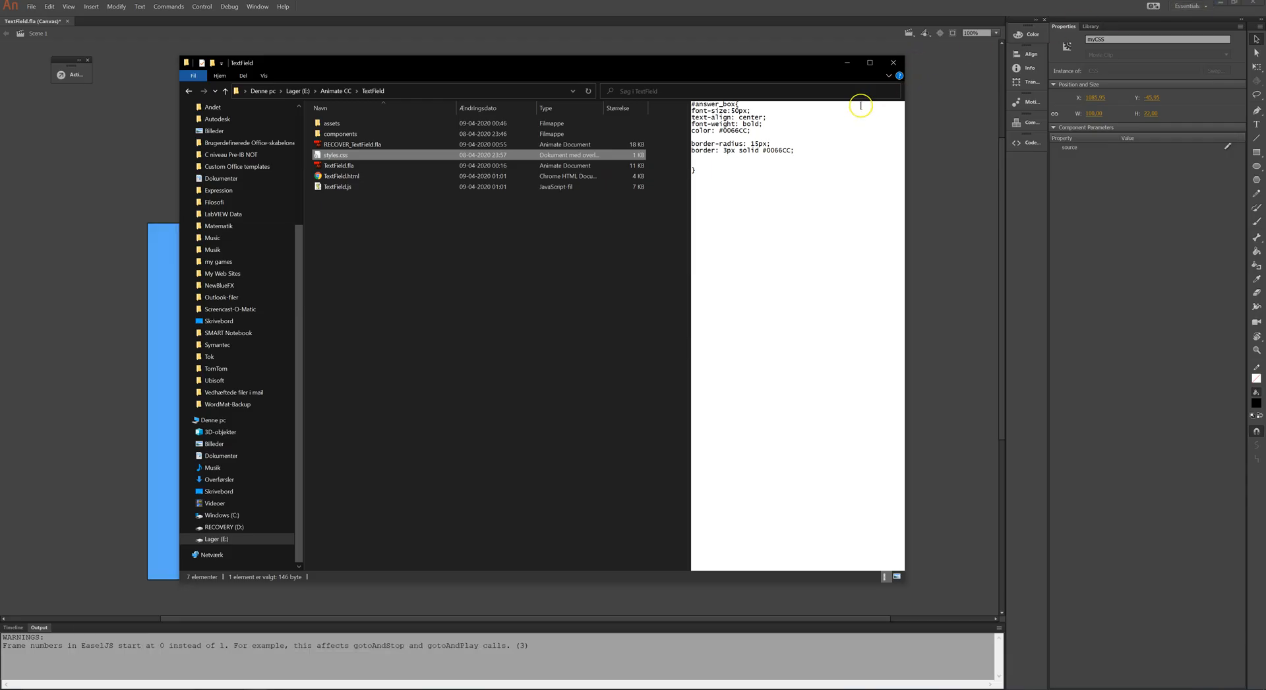
mouse_move(847, 63)
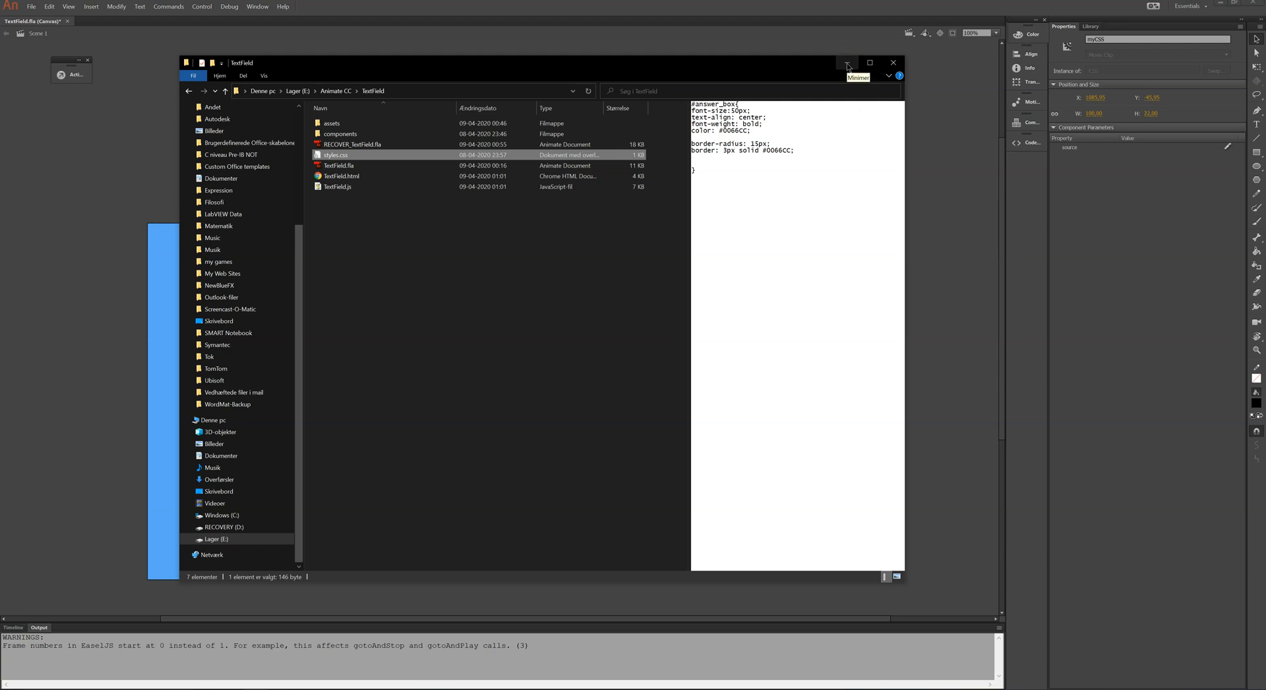
mouse_move(844, 64)
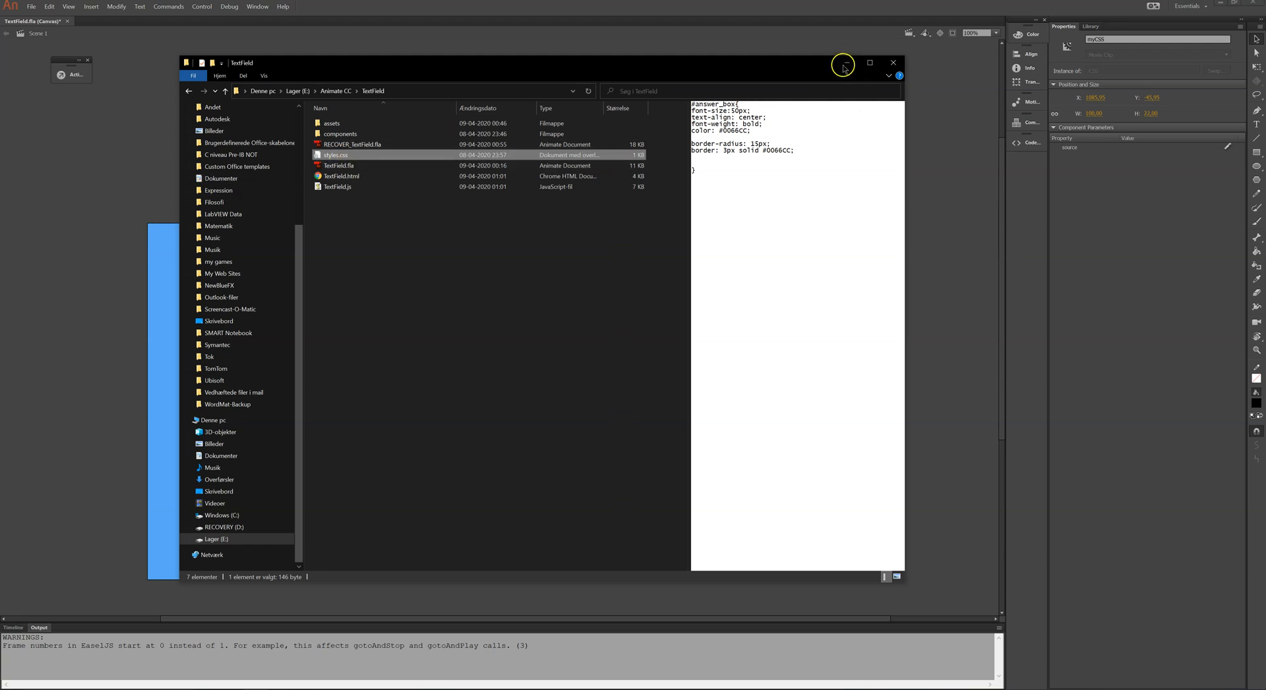
Step: Set the myCSS component's source parameter to the TextField folder's styles.css
click(893, 62)
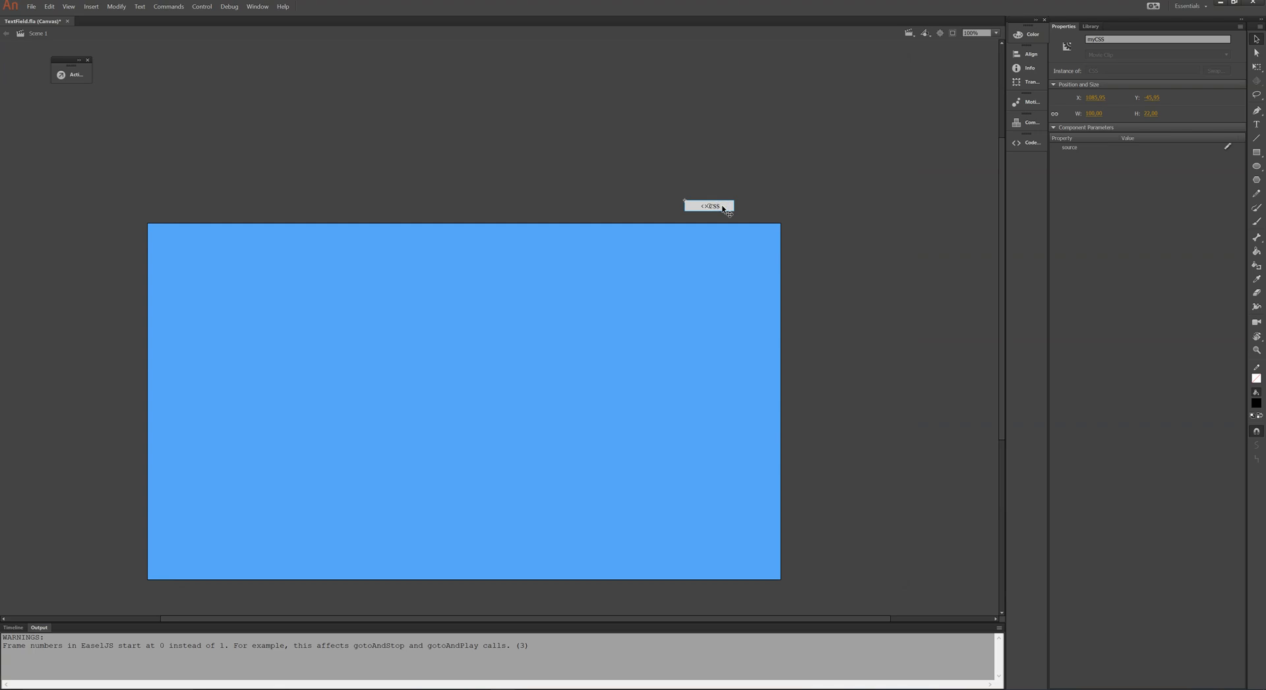
mouse_move(1217, 141)
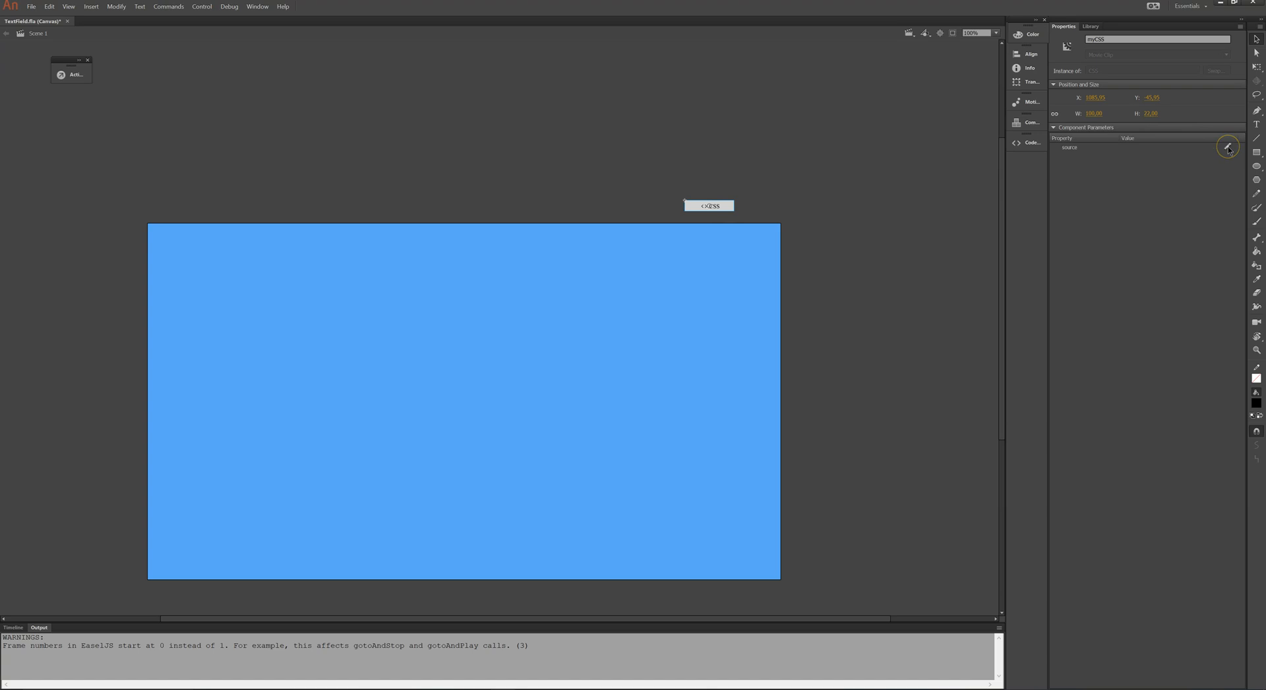
click(1227, 147)
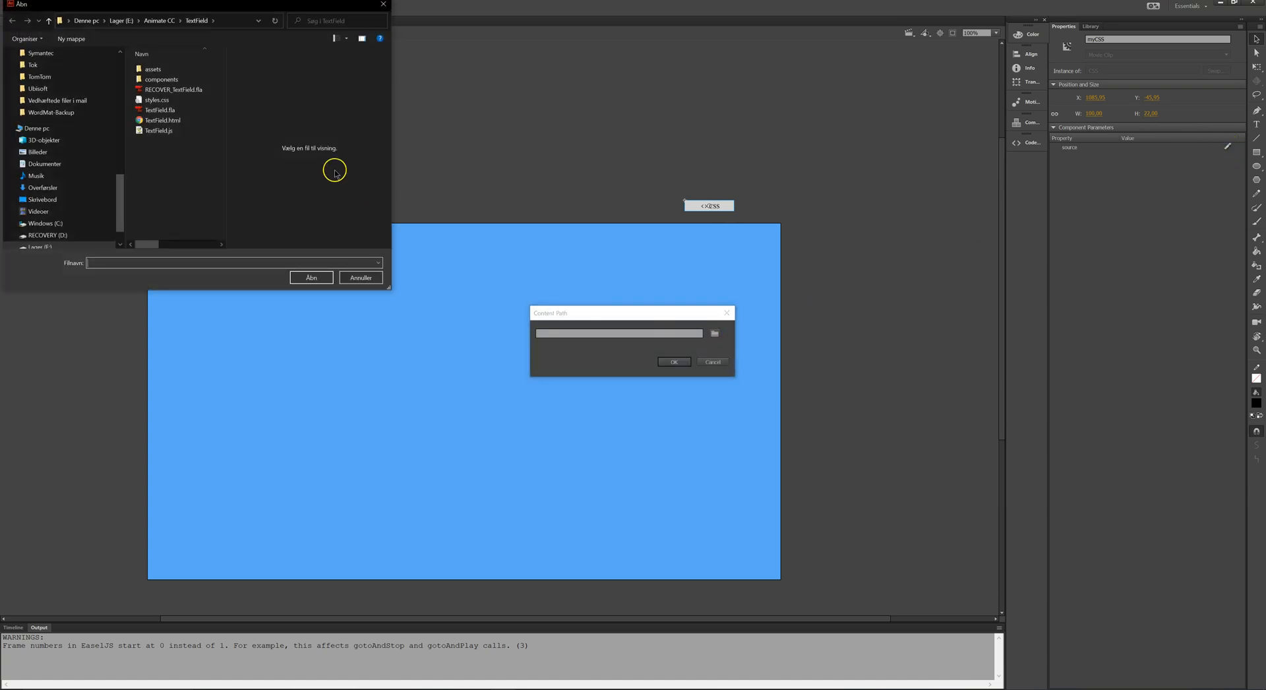
click(157, 99)
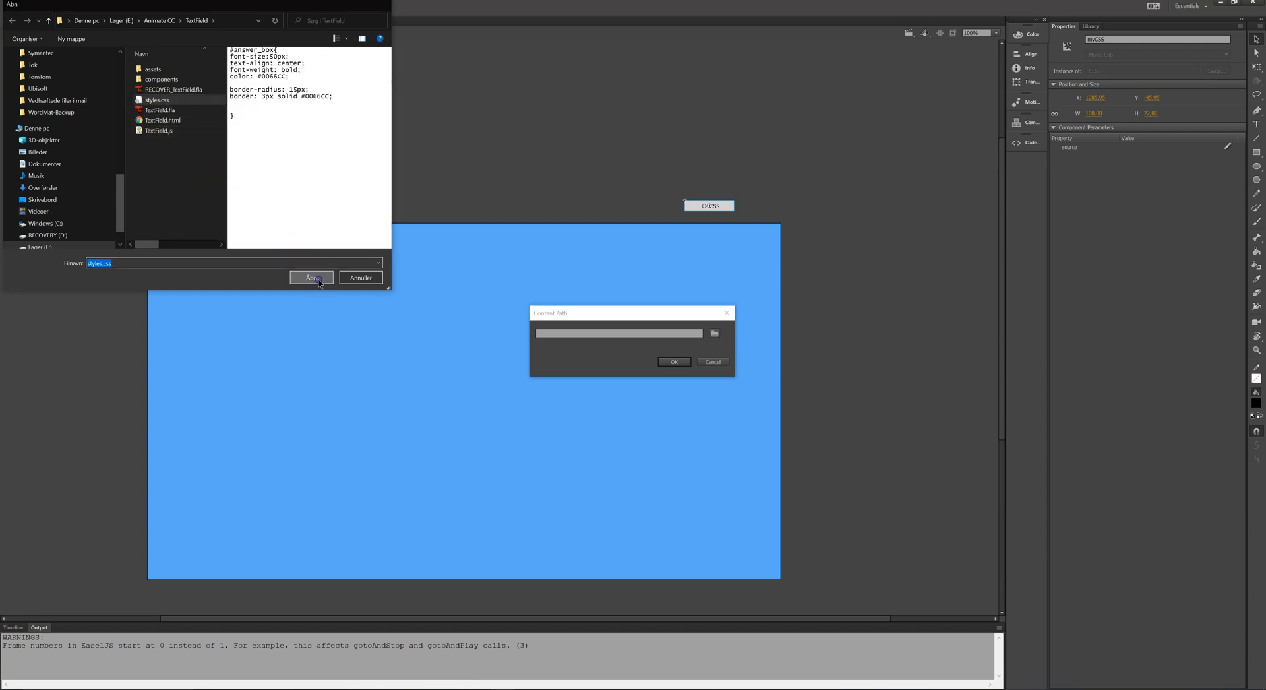
click(312, 278)
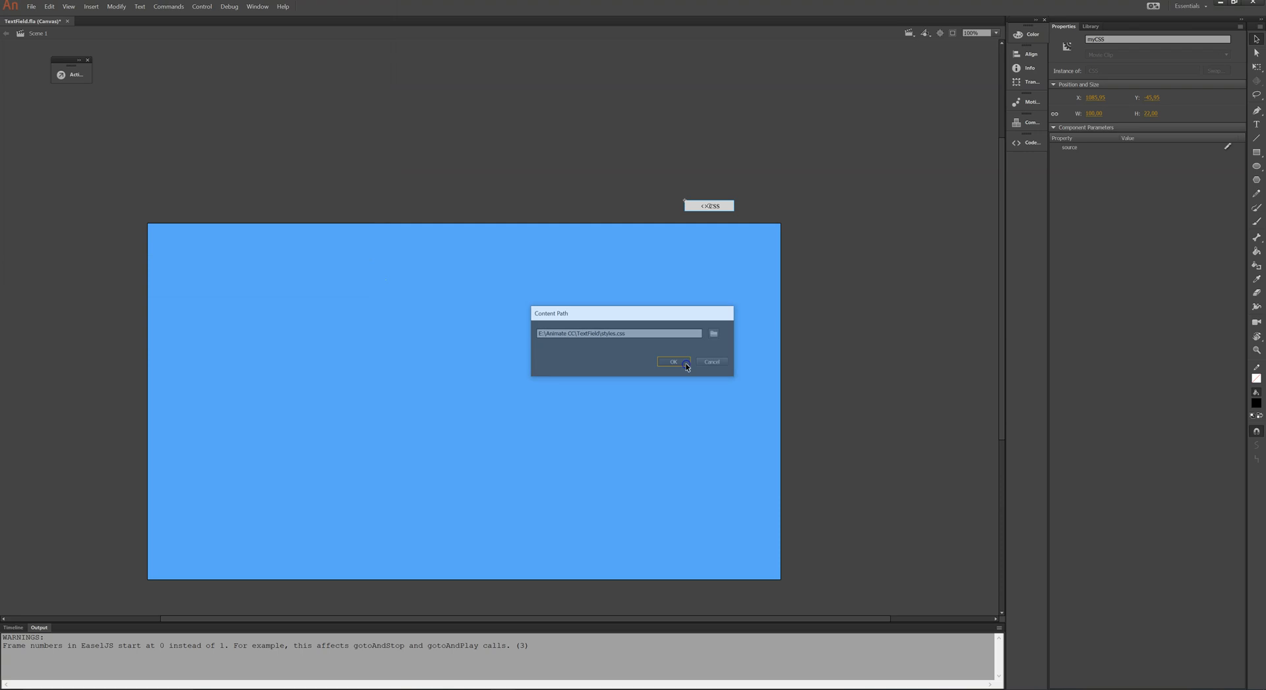
click(674, 361)
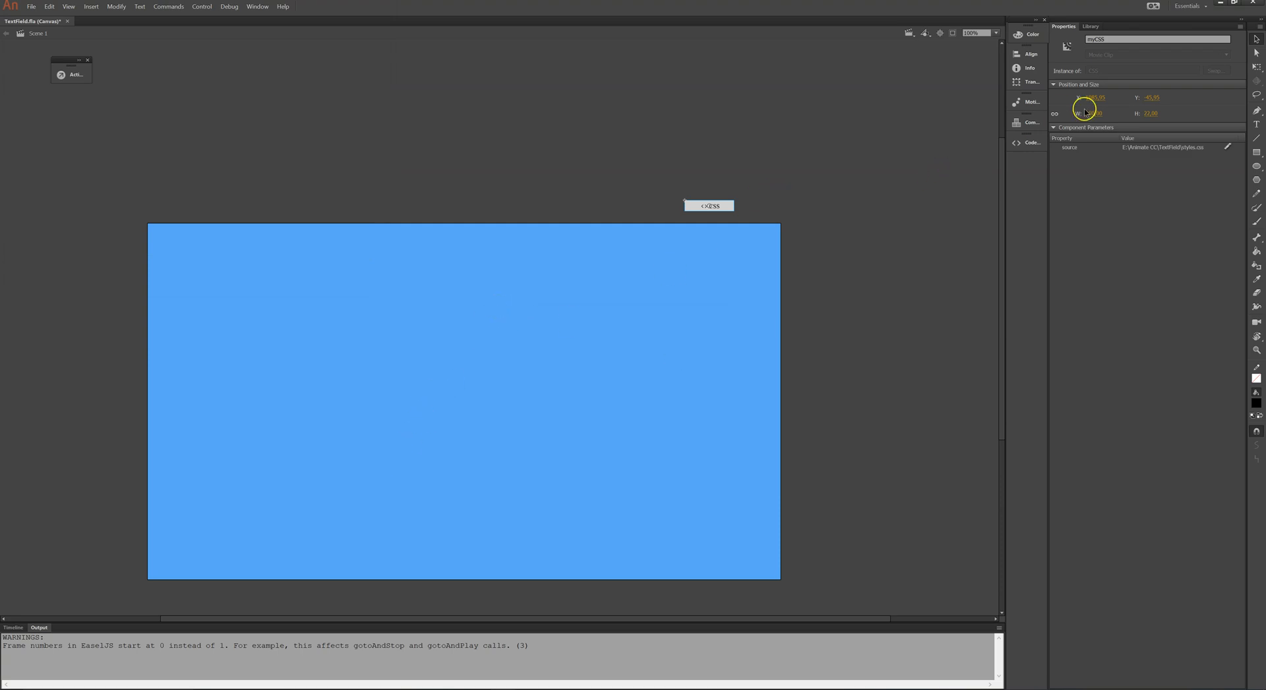
Step: Show the document library and open the button symbol to inspect it
click(1090, 26)
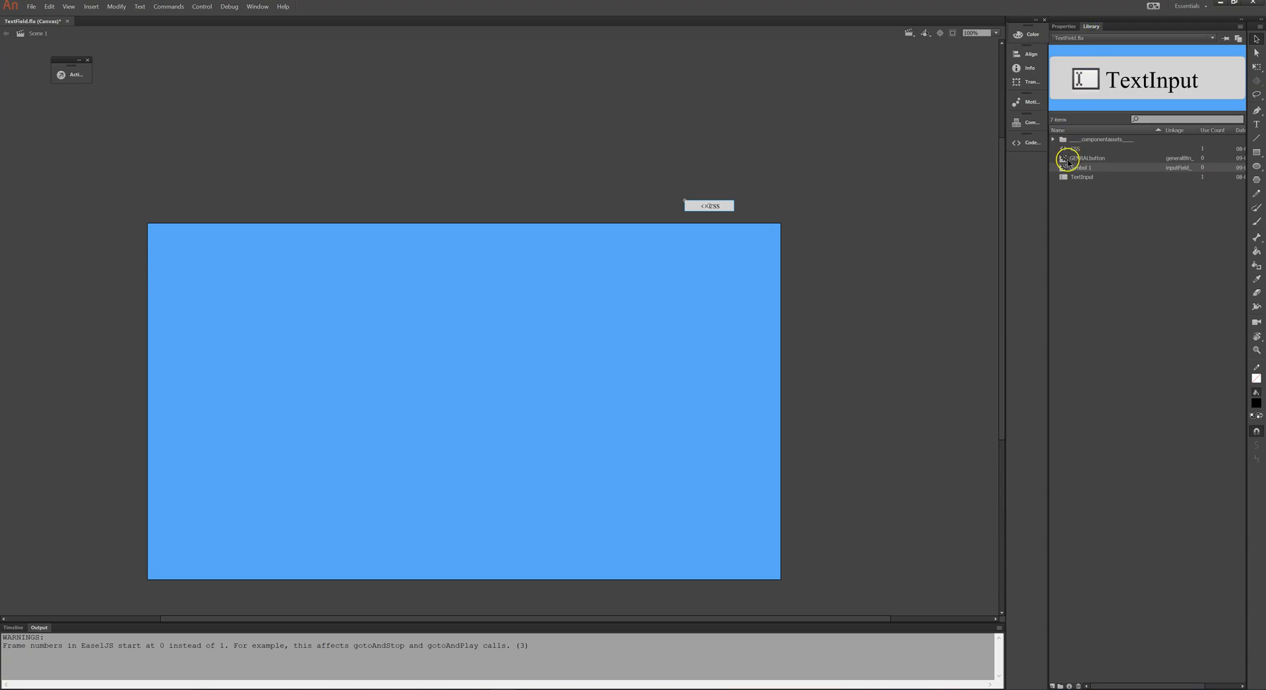
double_click(1081, 167)
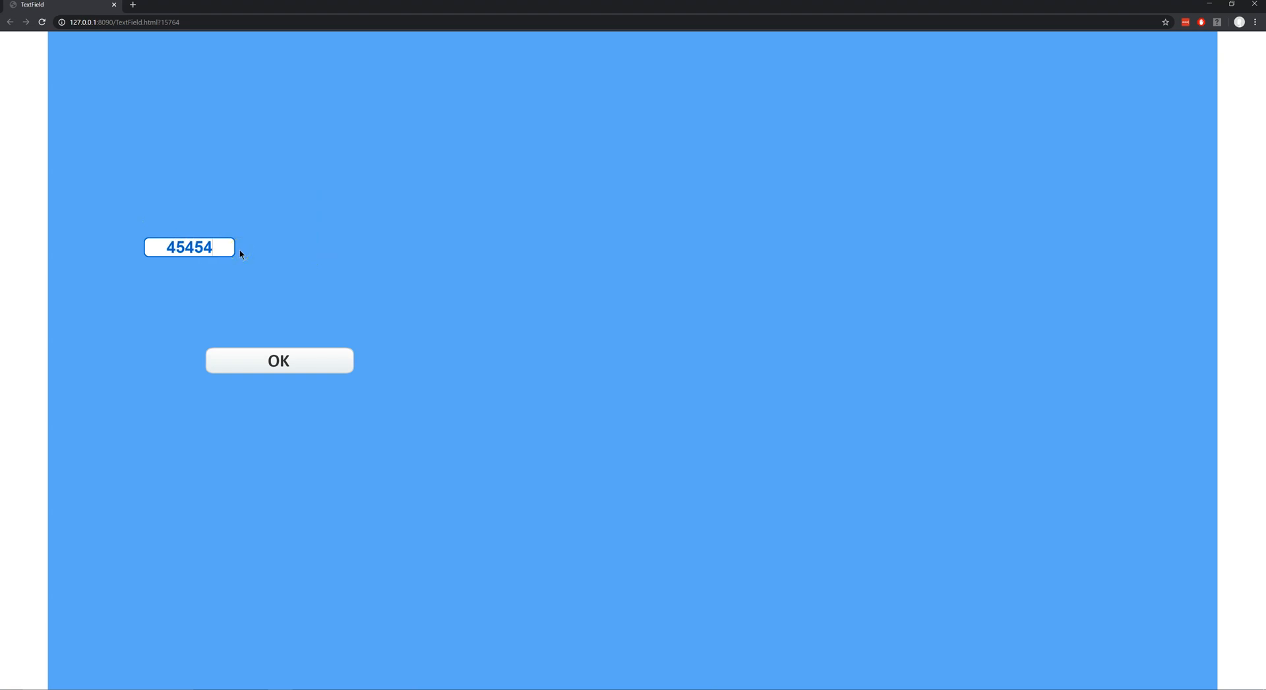
mouse_move(1210, 13)
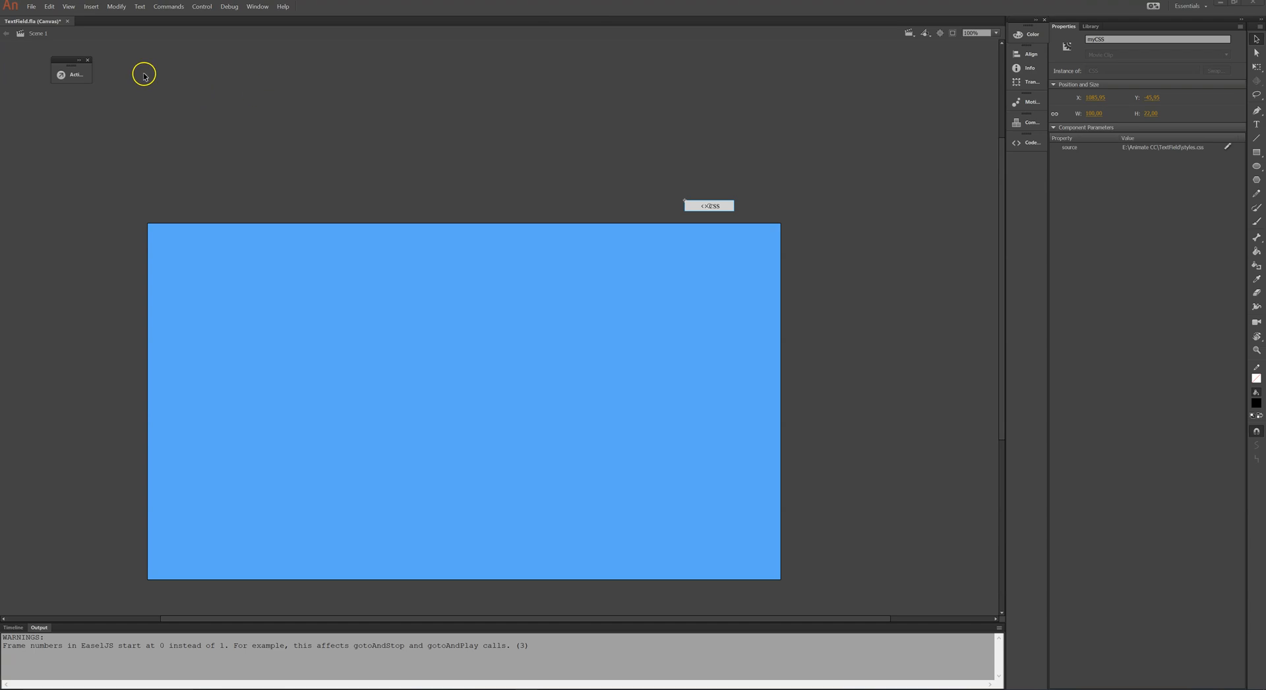
mouse_move(242, 146)
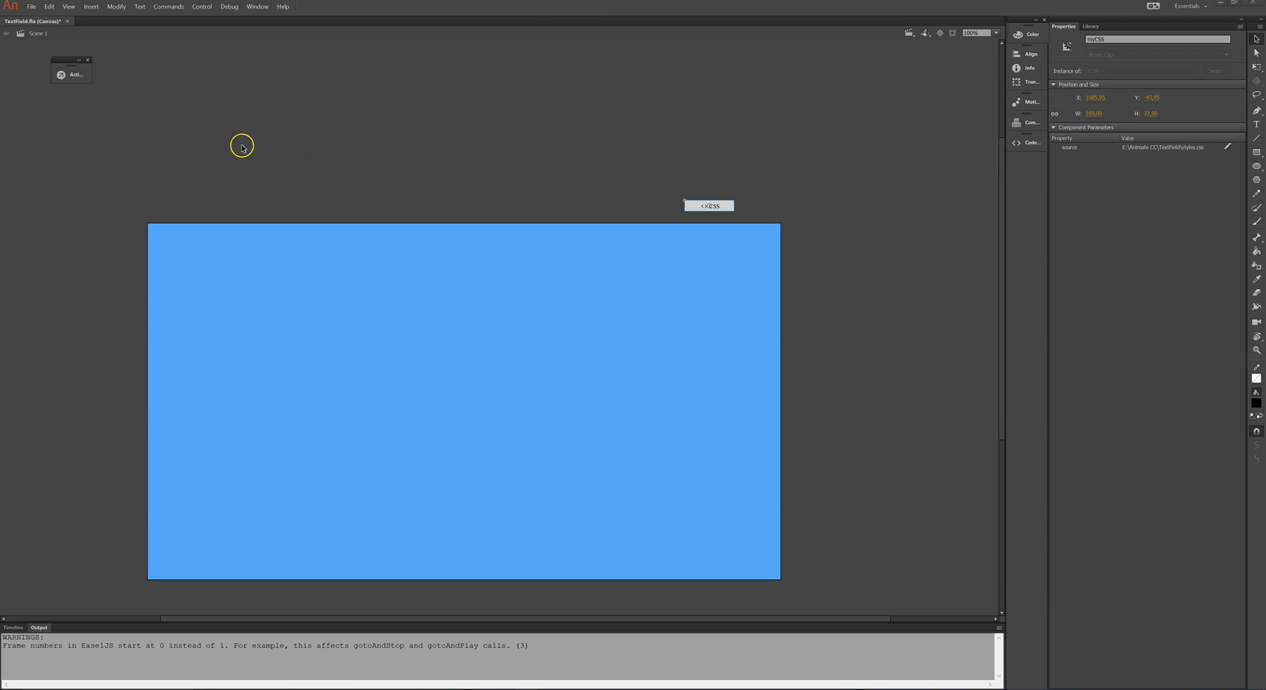
mouse_move(243, 145)
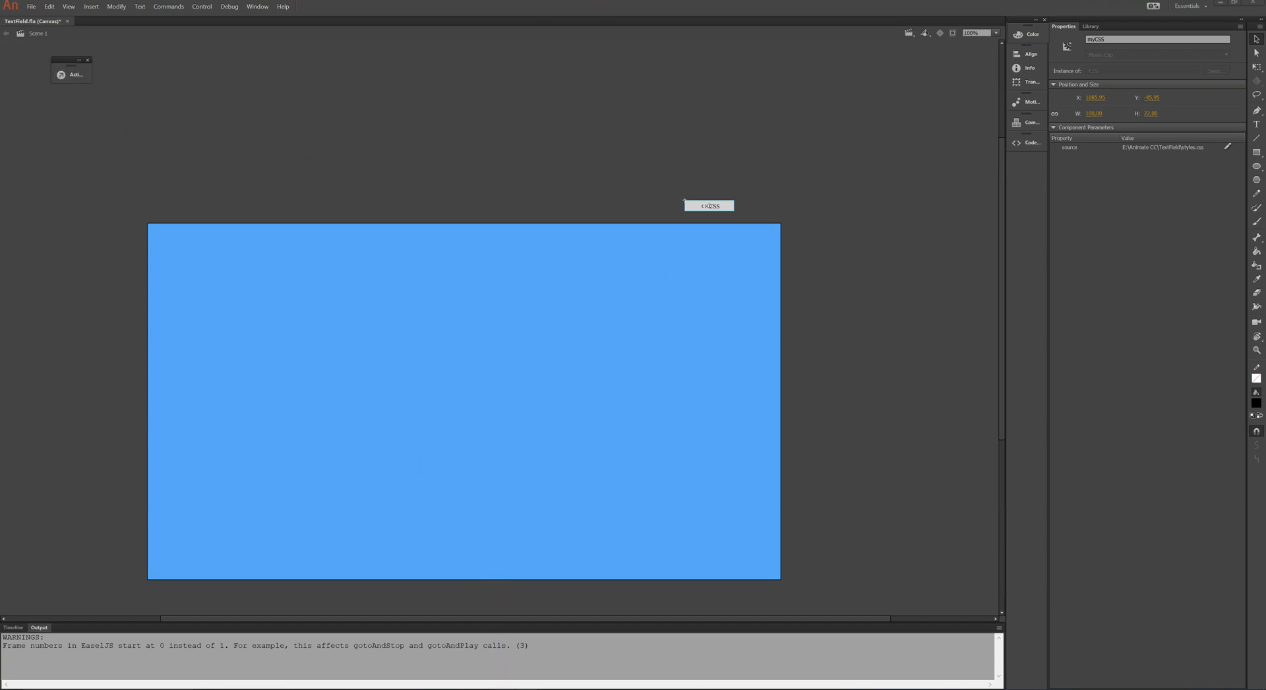
Step: Reopen the Actions panel to show the frame script's answer_box focus line
click(74, 74)
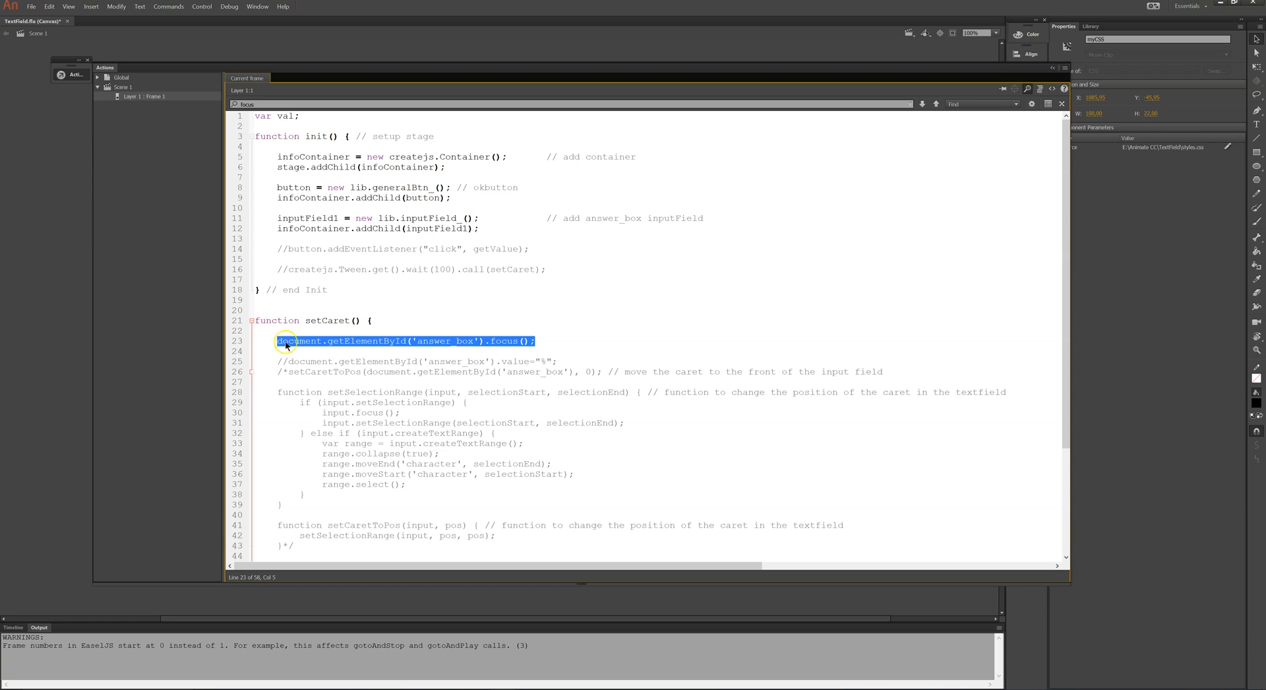
mouse_move(331, 344)
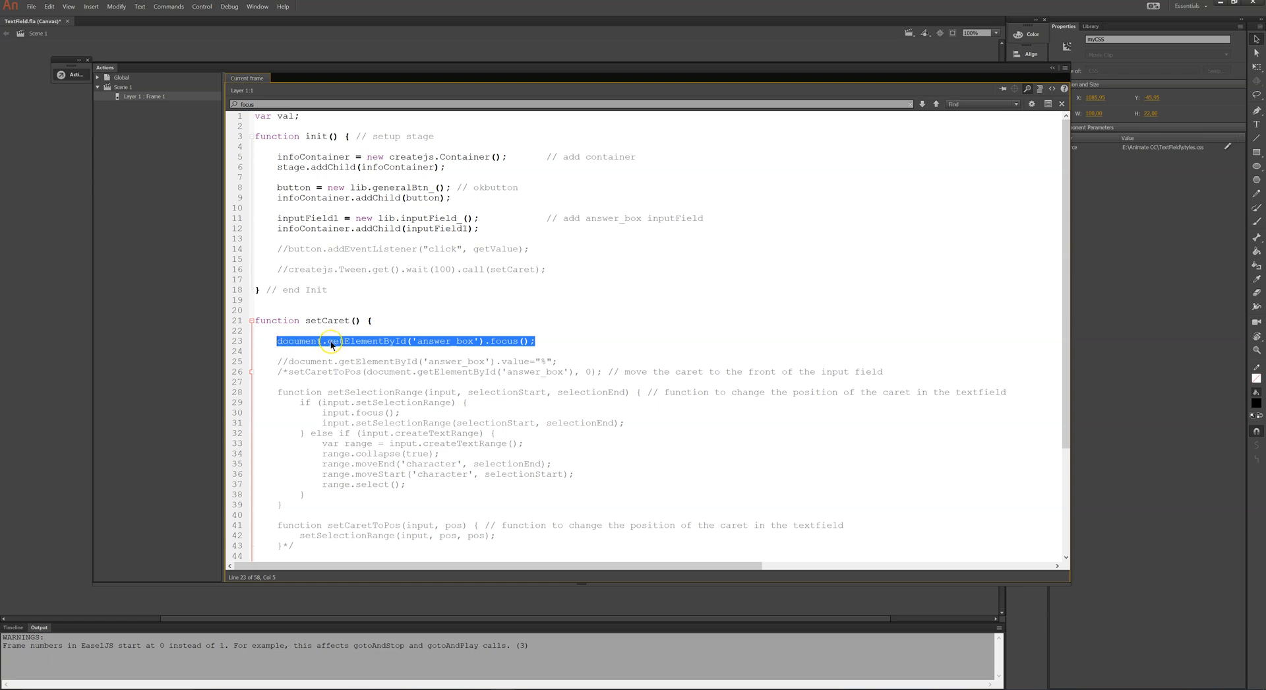
Step: Highlight the answer_box id in the getElementById focus call, then deselect it
click(417, 340)
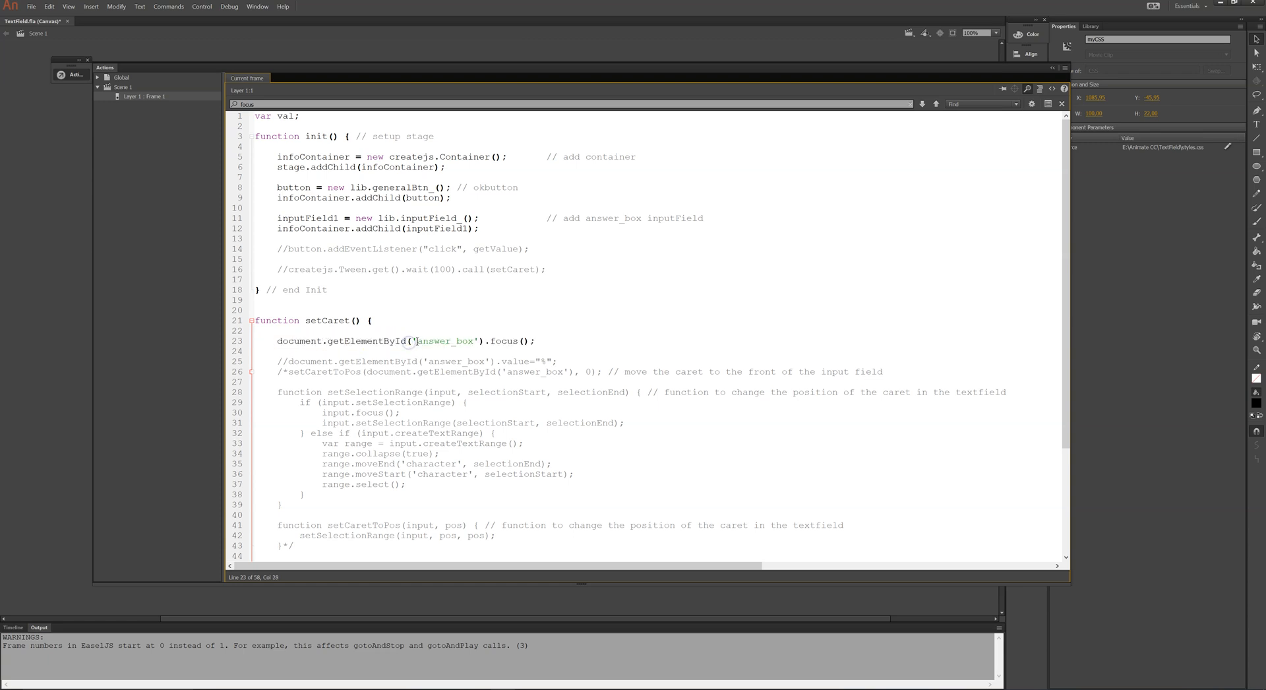
double_click(444, 340)
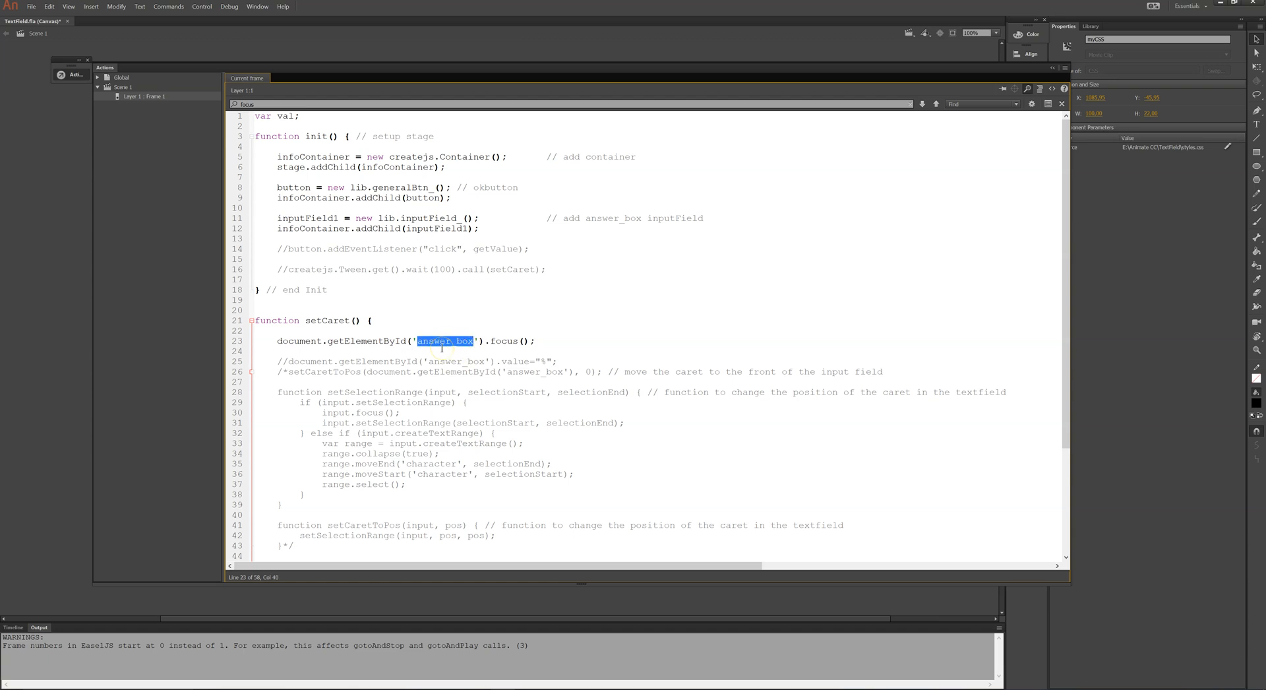
mouse_move(489, 345)
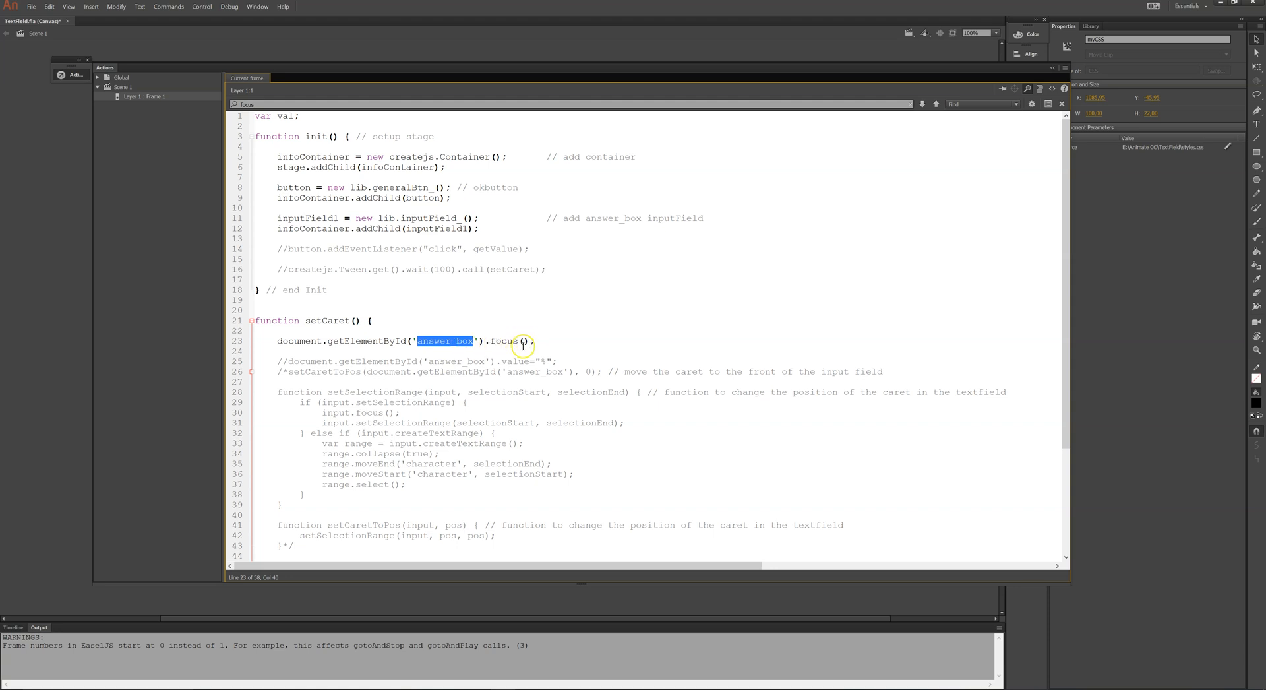
mouse_move(548, 340)
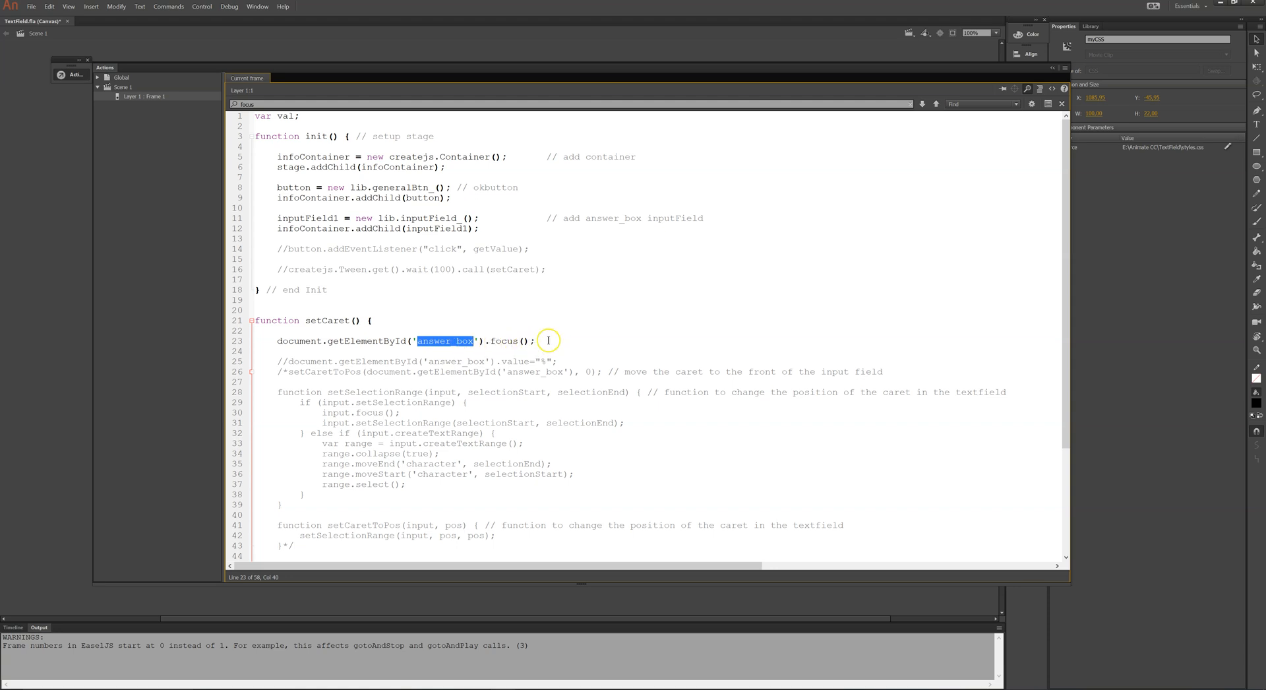
click(531, 340)
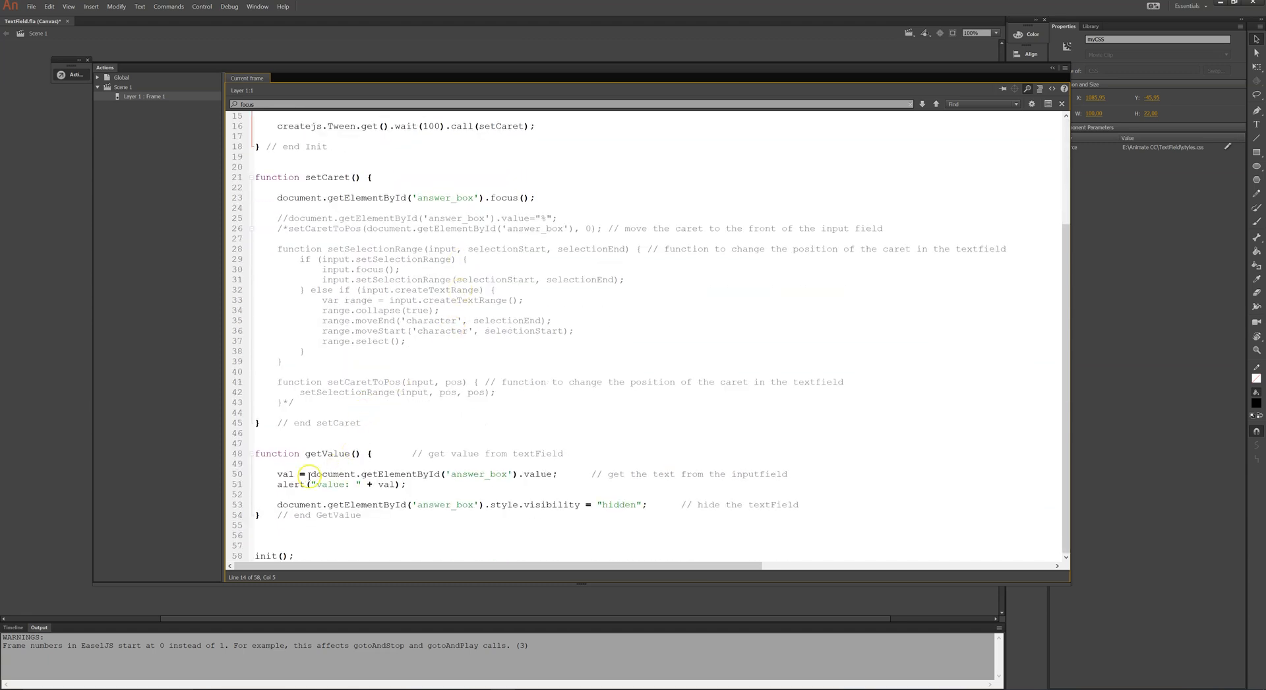
click(325, 360)
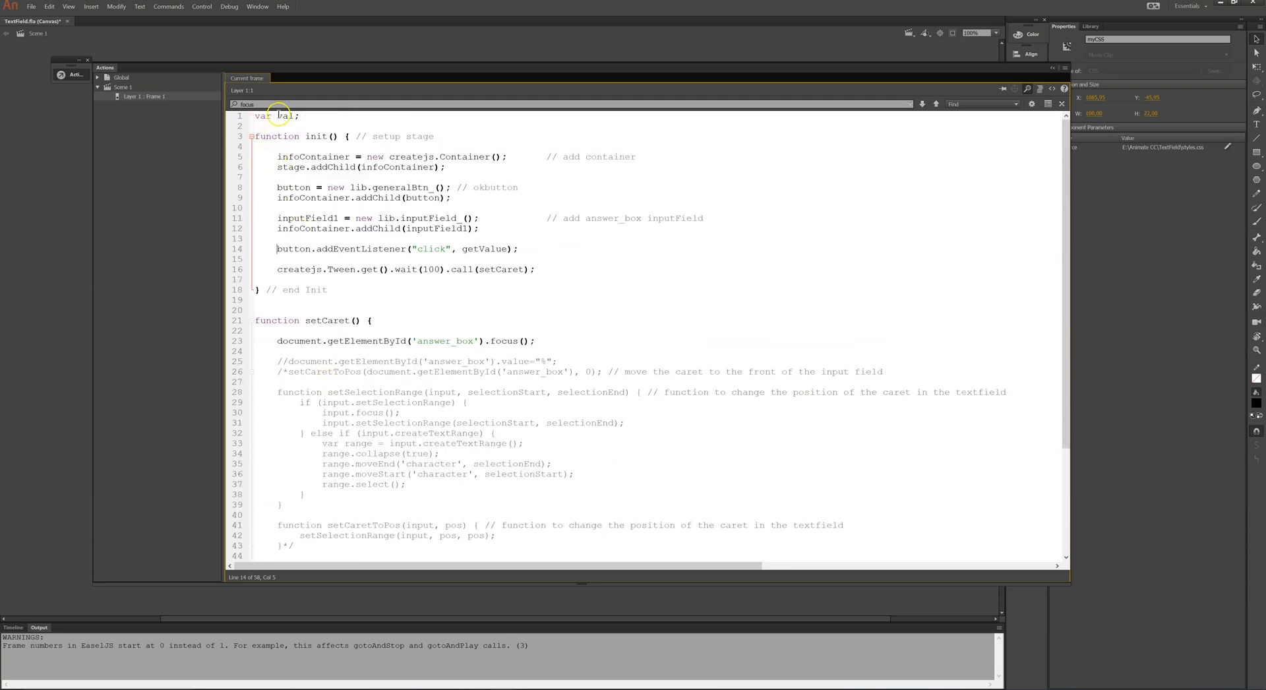
scroll(down, 3)
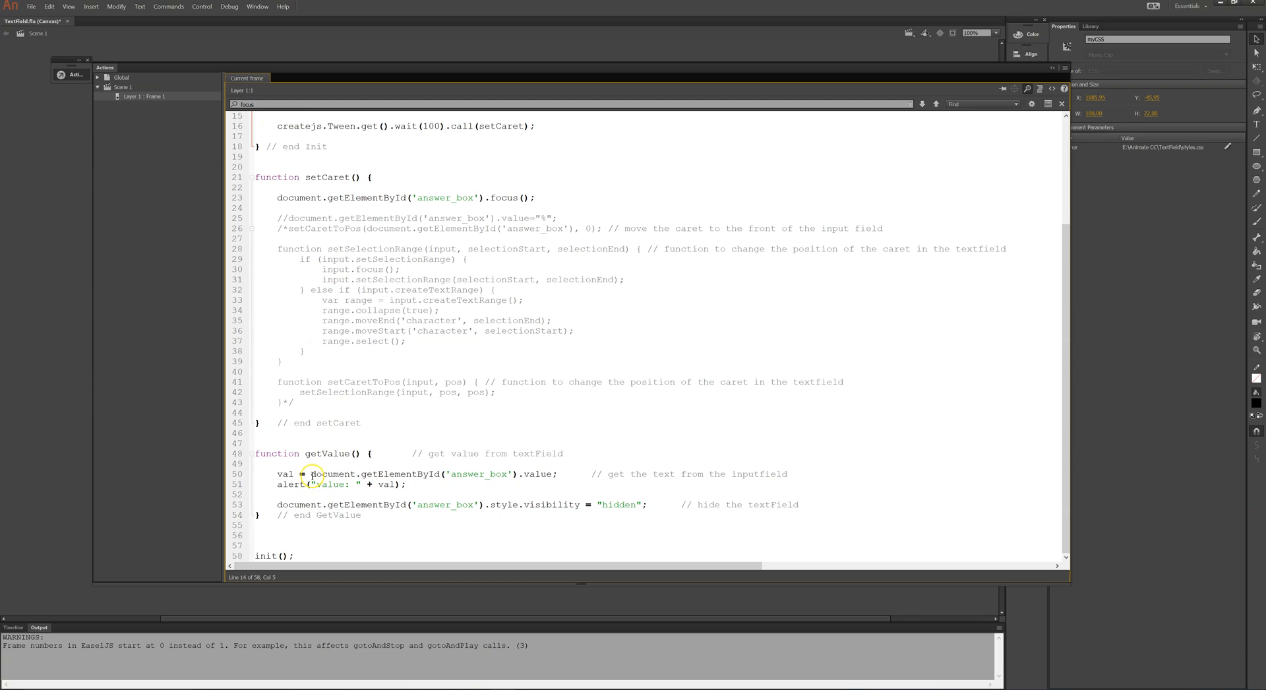
double_click(331, 473)
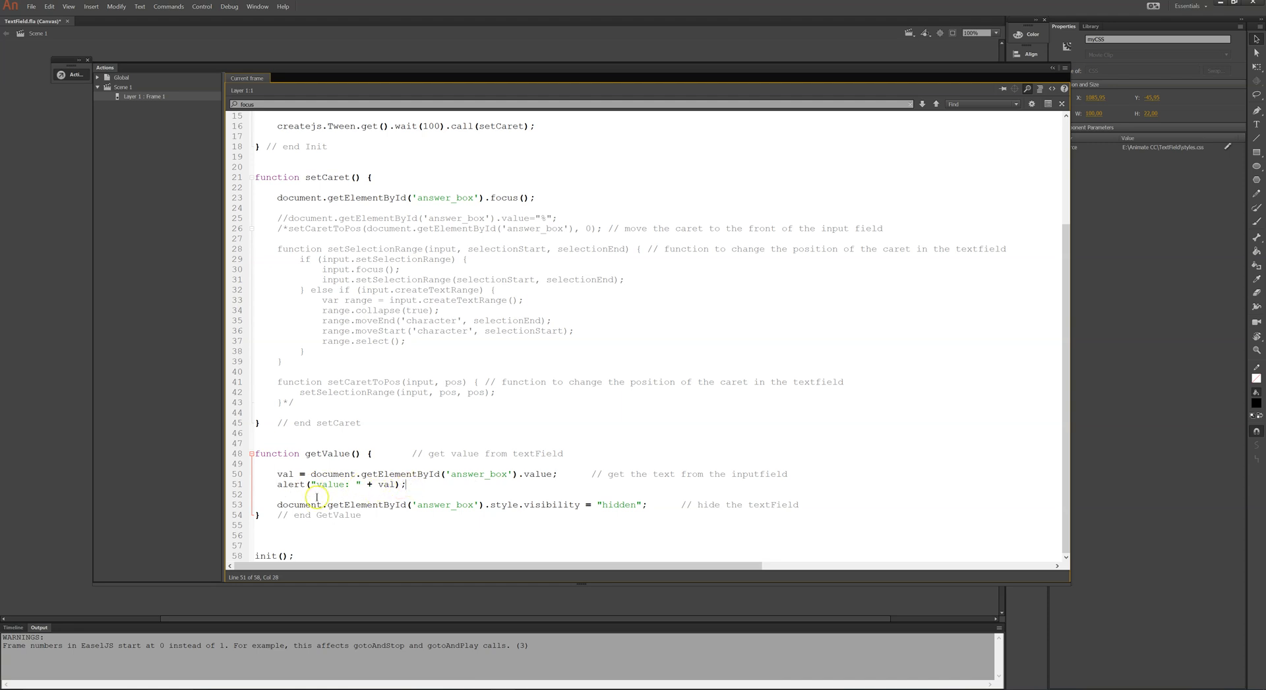
mouse_move(468, 504)
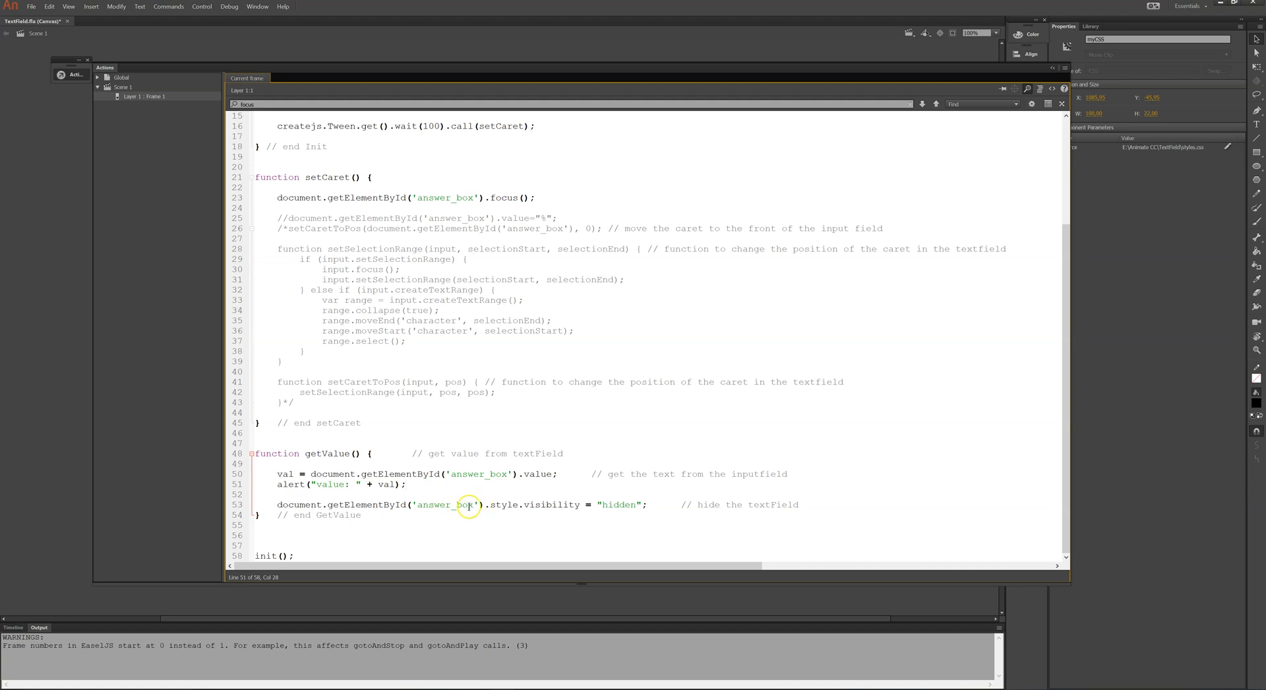
drag(277, 503, 482, 503)
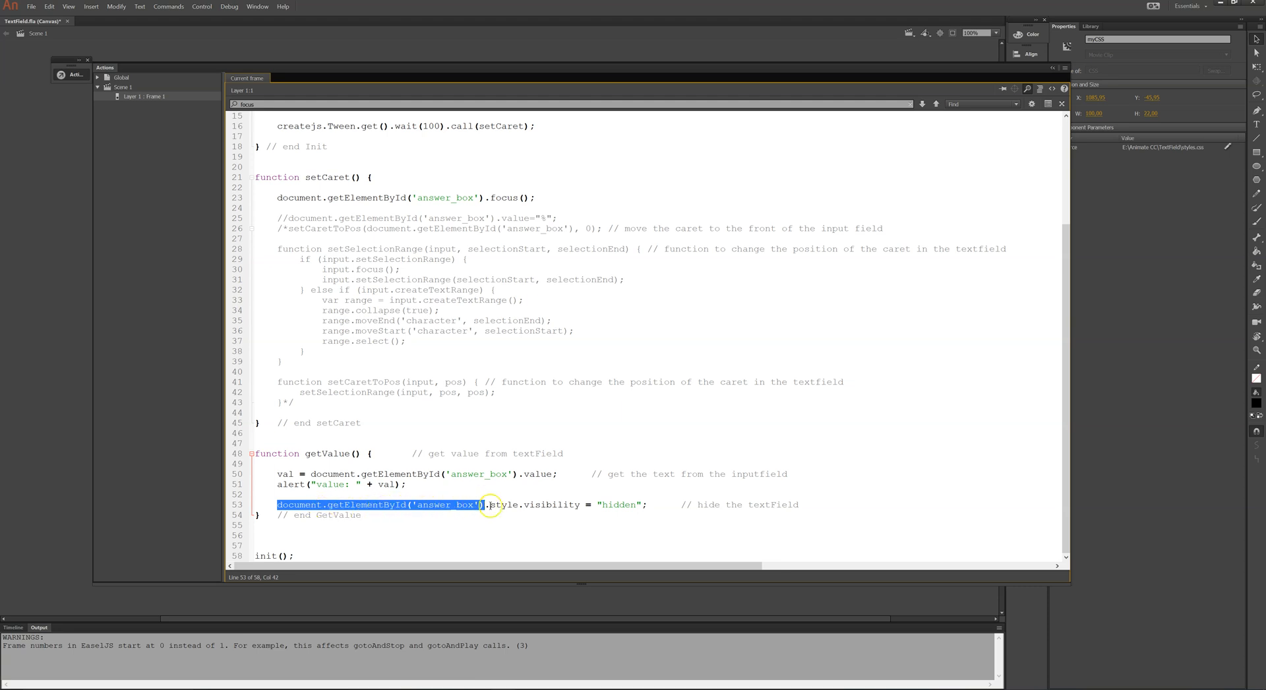
click(498, 506)
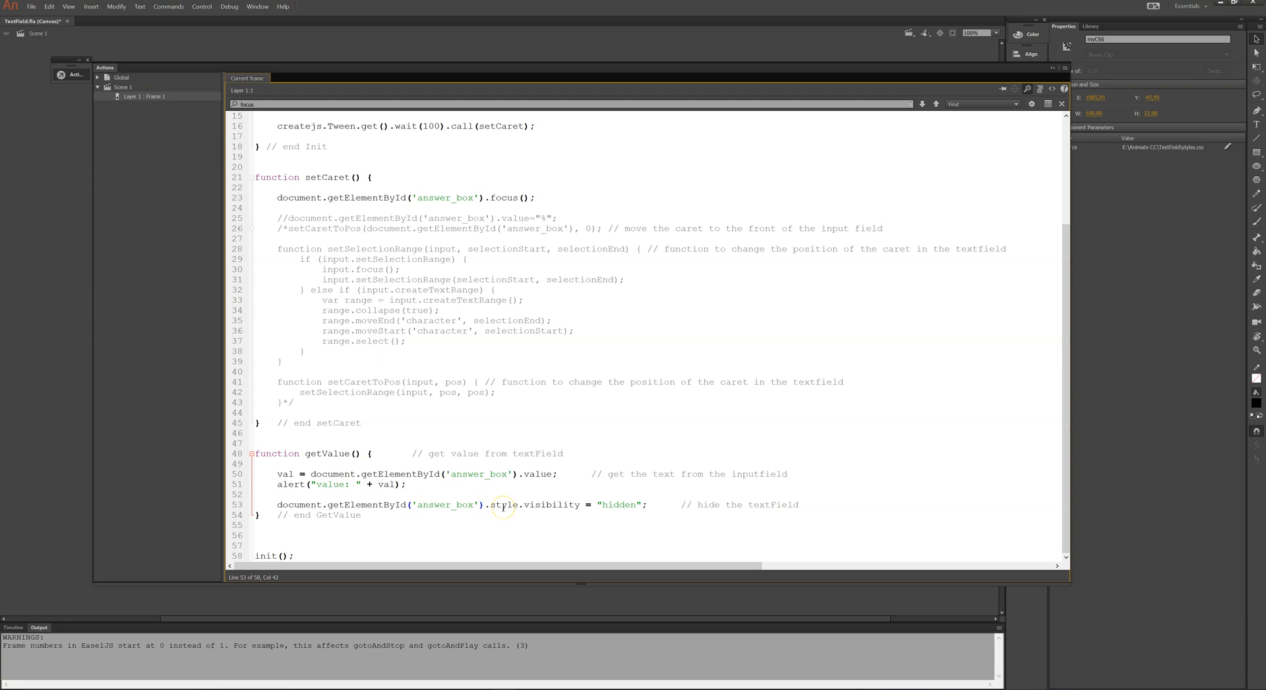
click(485, 504)
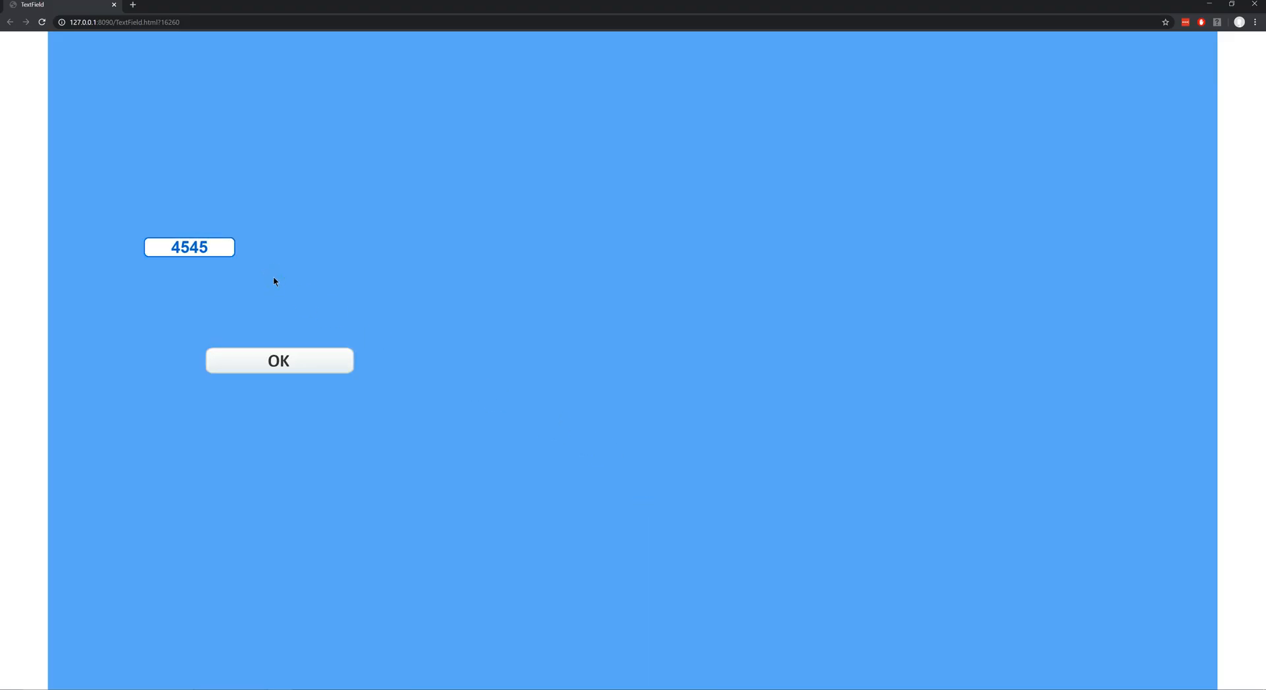
Step: Submit 4545 with the page's OK button and dismiss the alert showing it
click(313, 363)
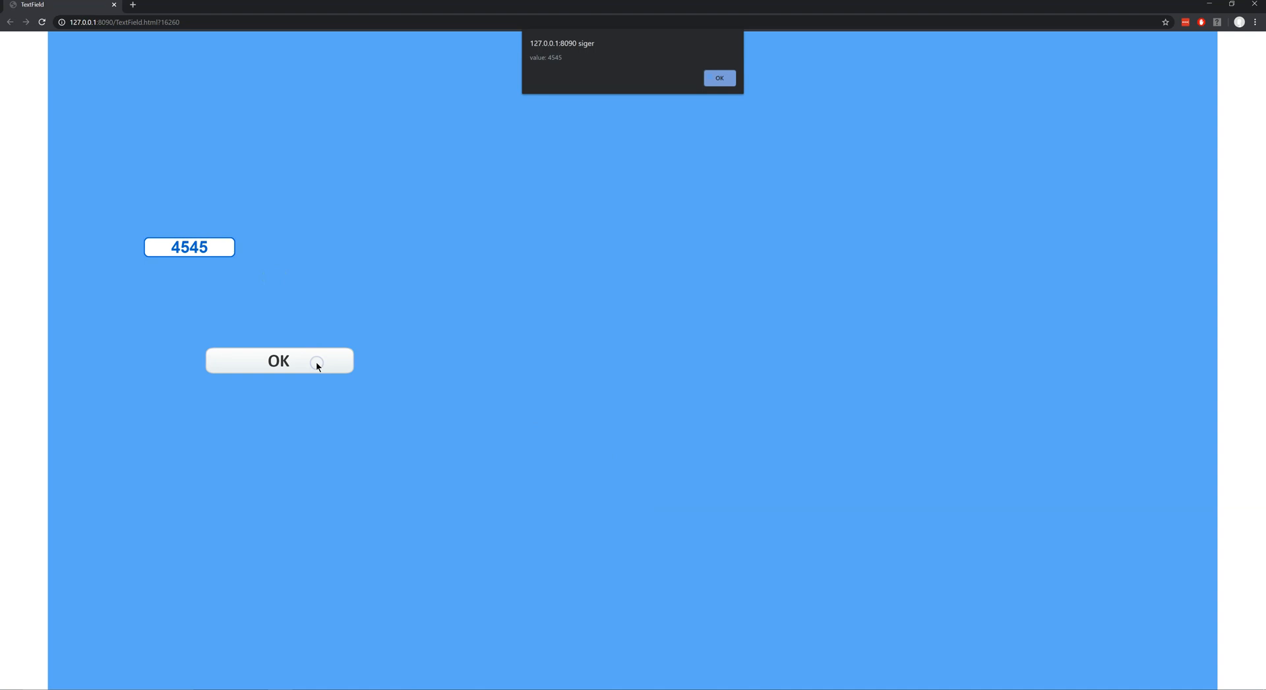
mouse_move(639, 69)
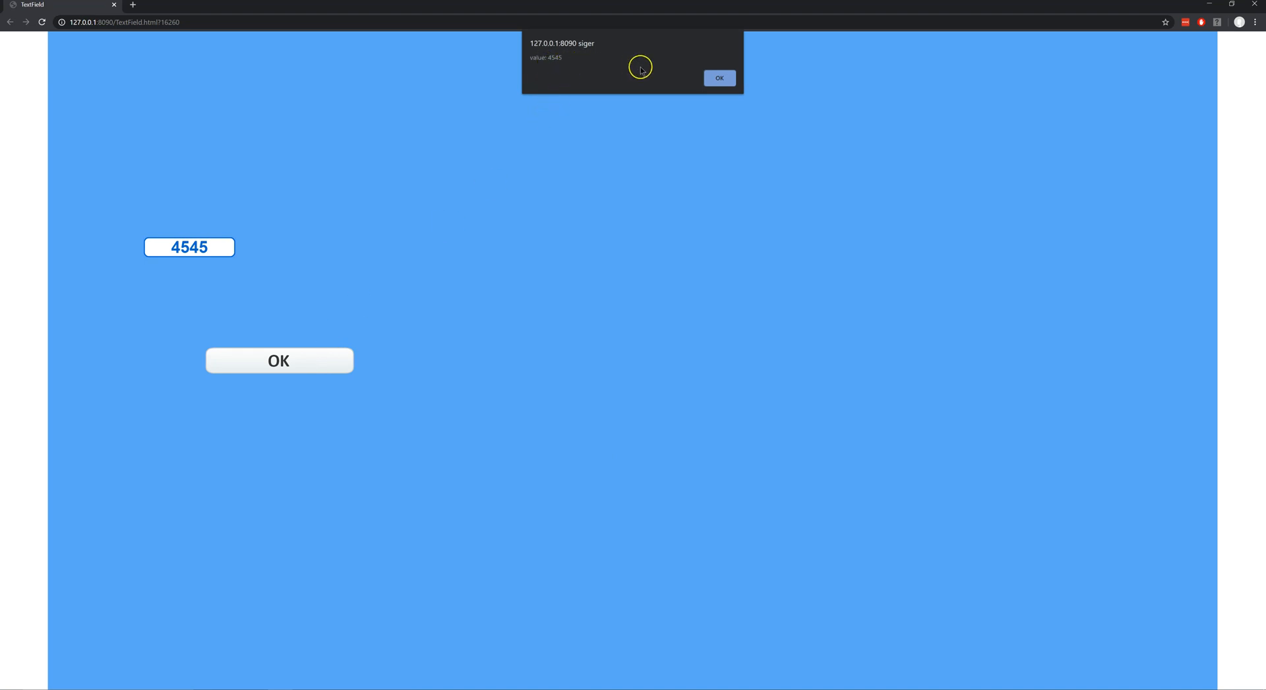
click(720, 78)
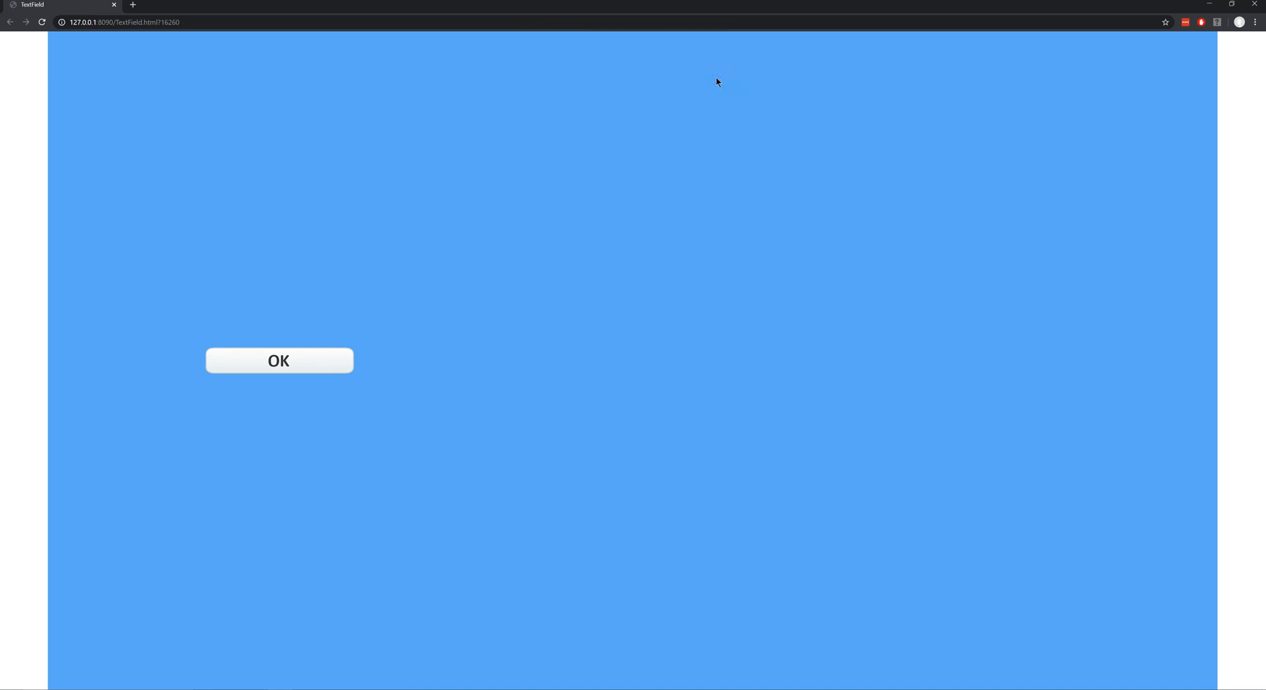
click(827, 196)
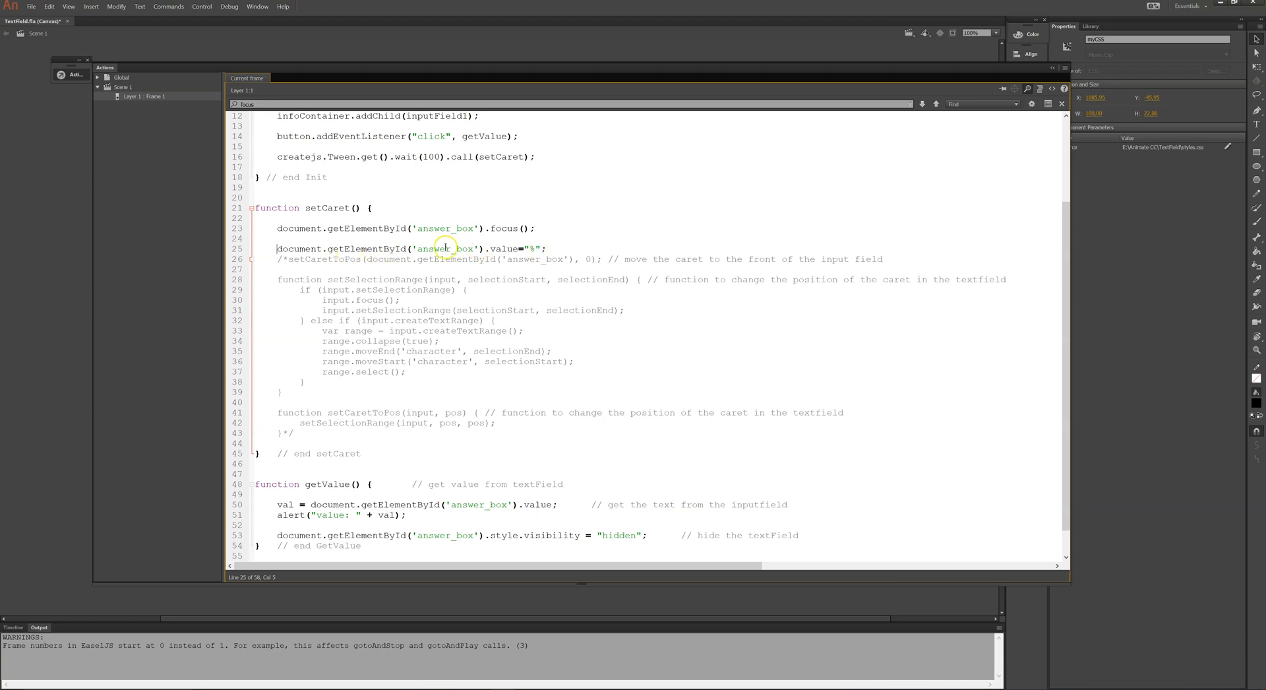
mouse_move(310, 249)
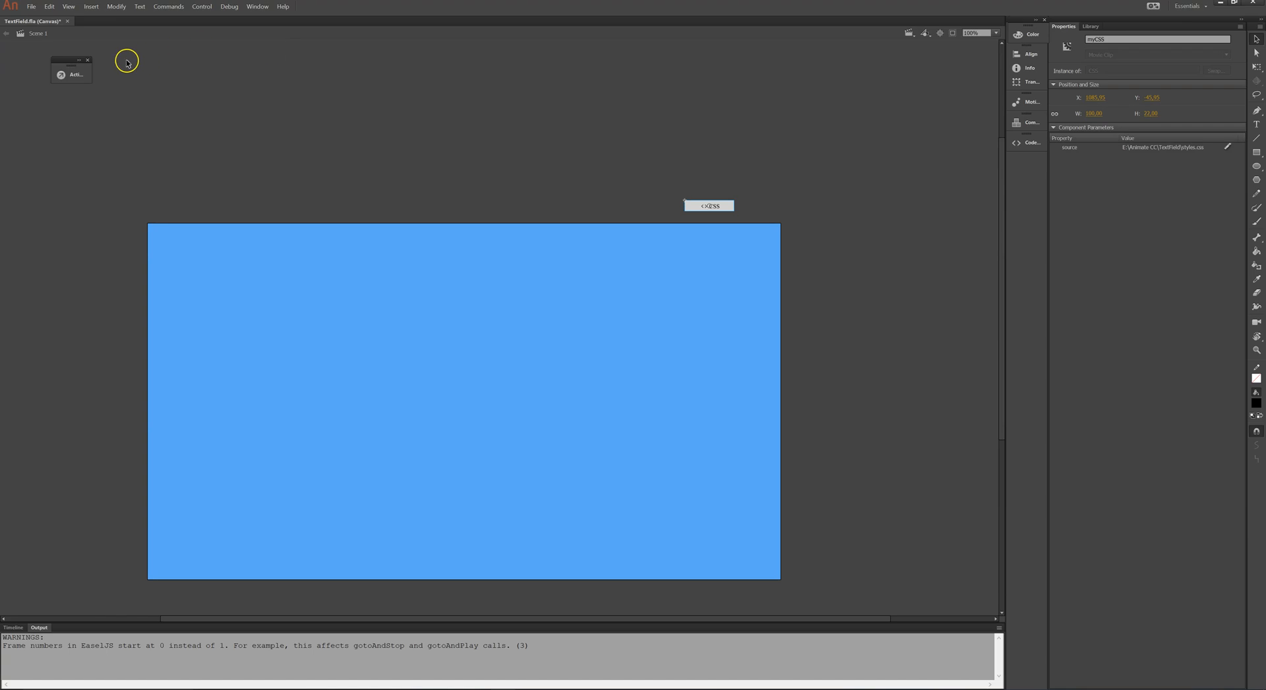
Step: Reopen the frame script and select the block-commented setCaretToPos code line
click(70, 73)
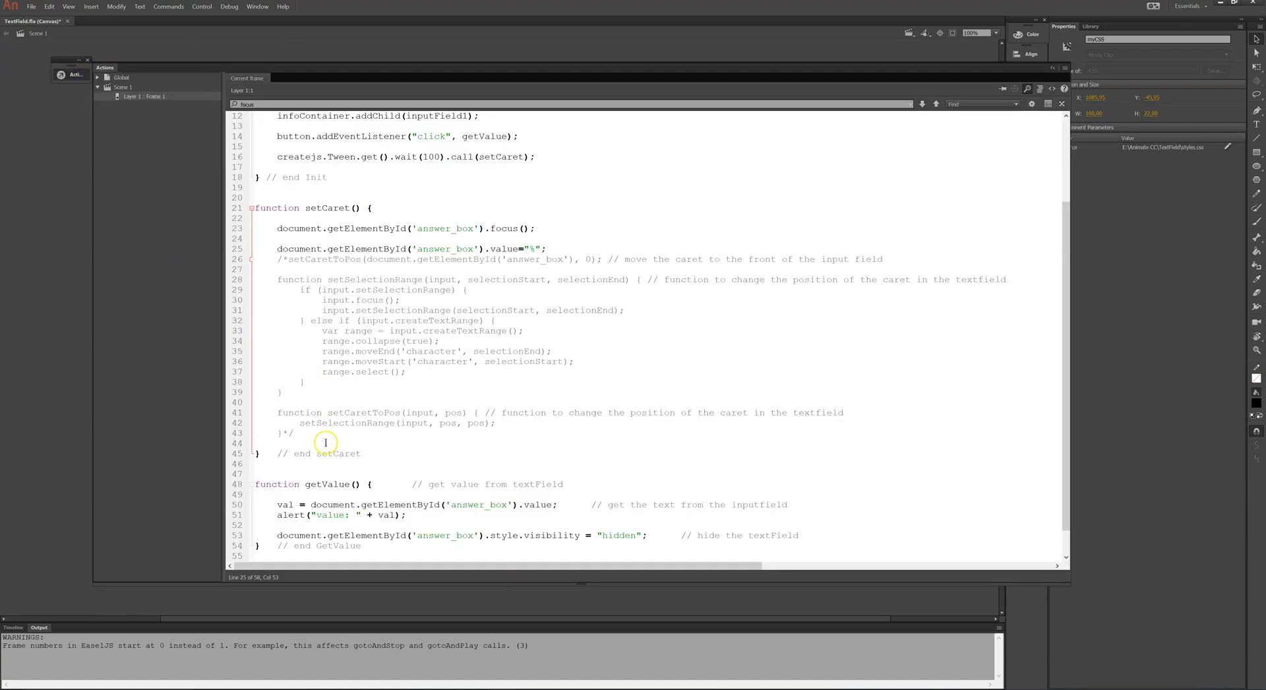
mouse_move(300, 428)
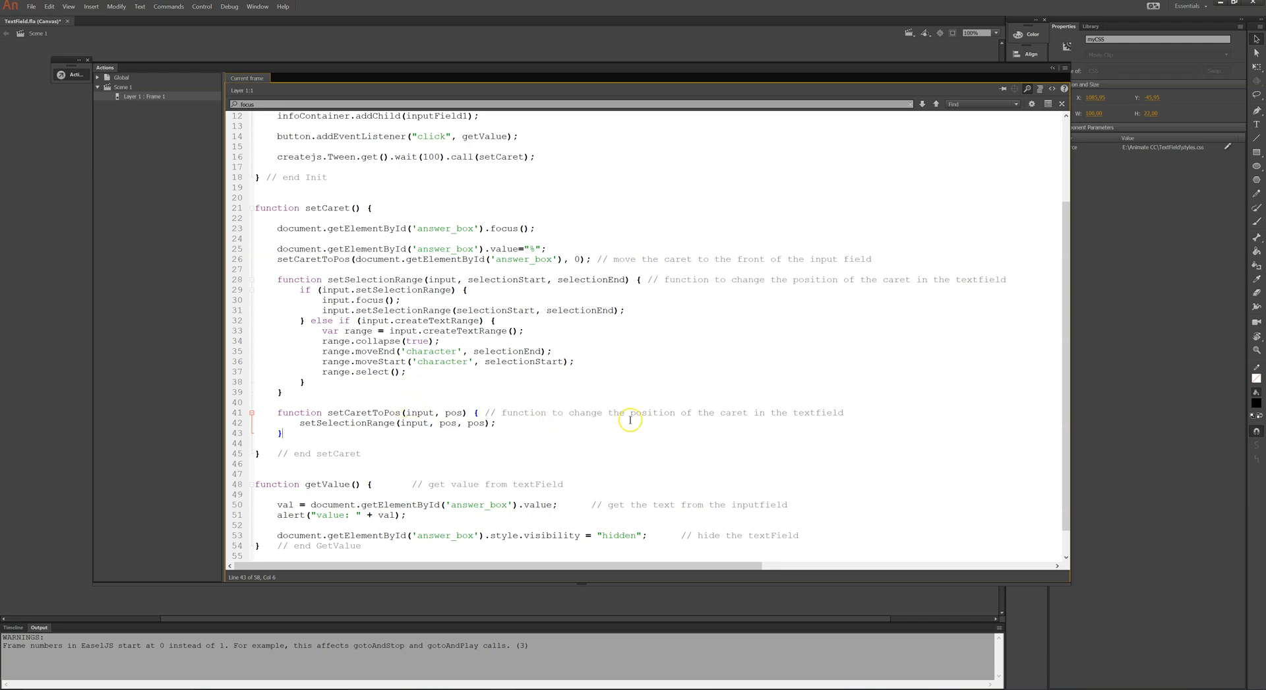
mouse_move(333, 259)
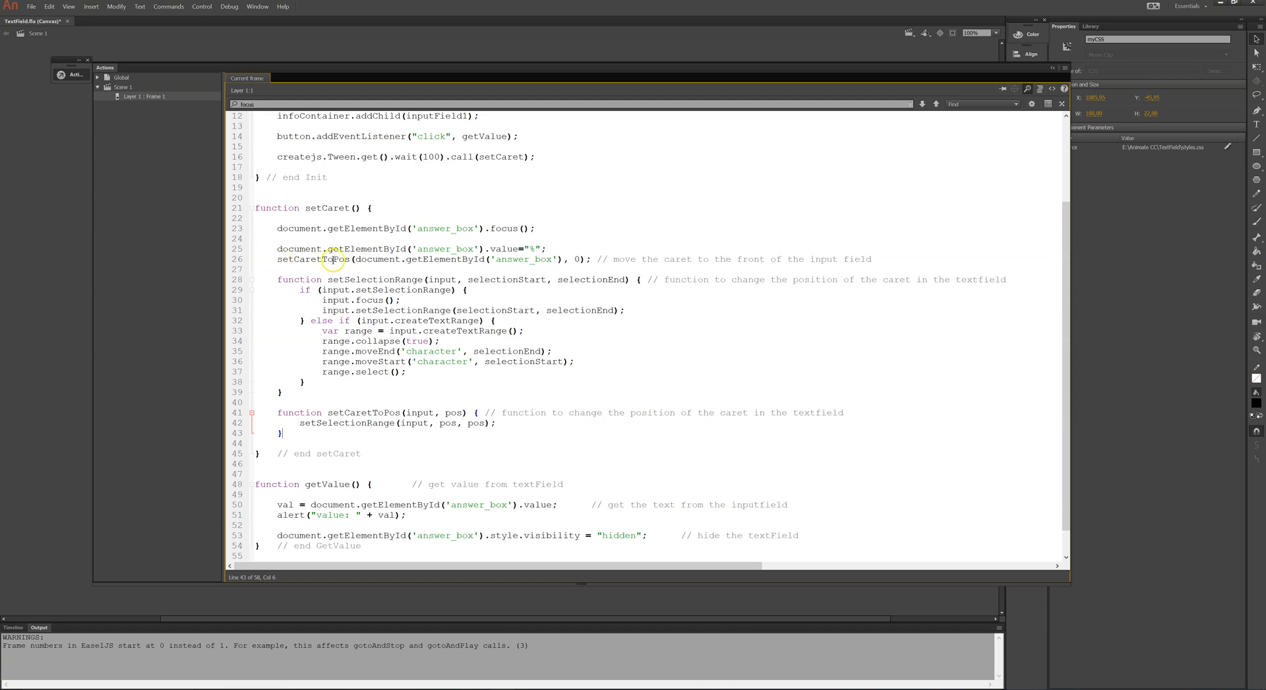
mouse_move(365, 413)
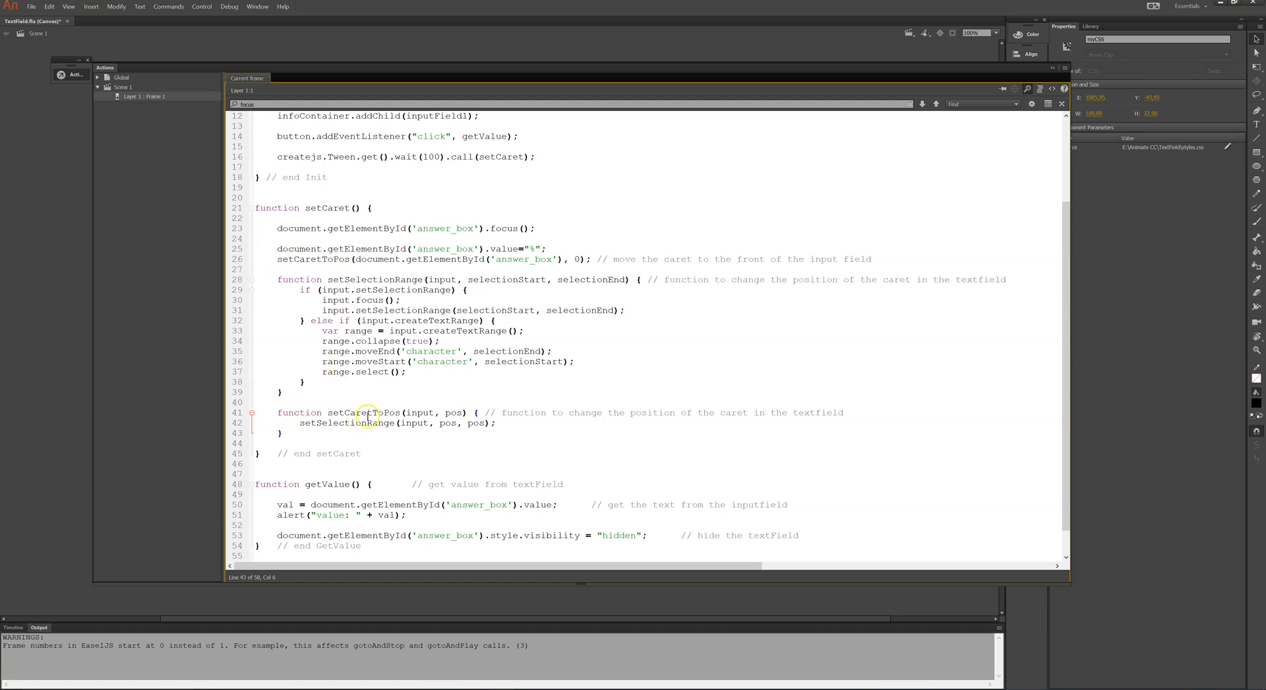
mouse_move(419, 259)
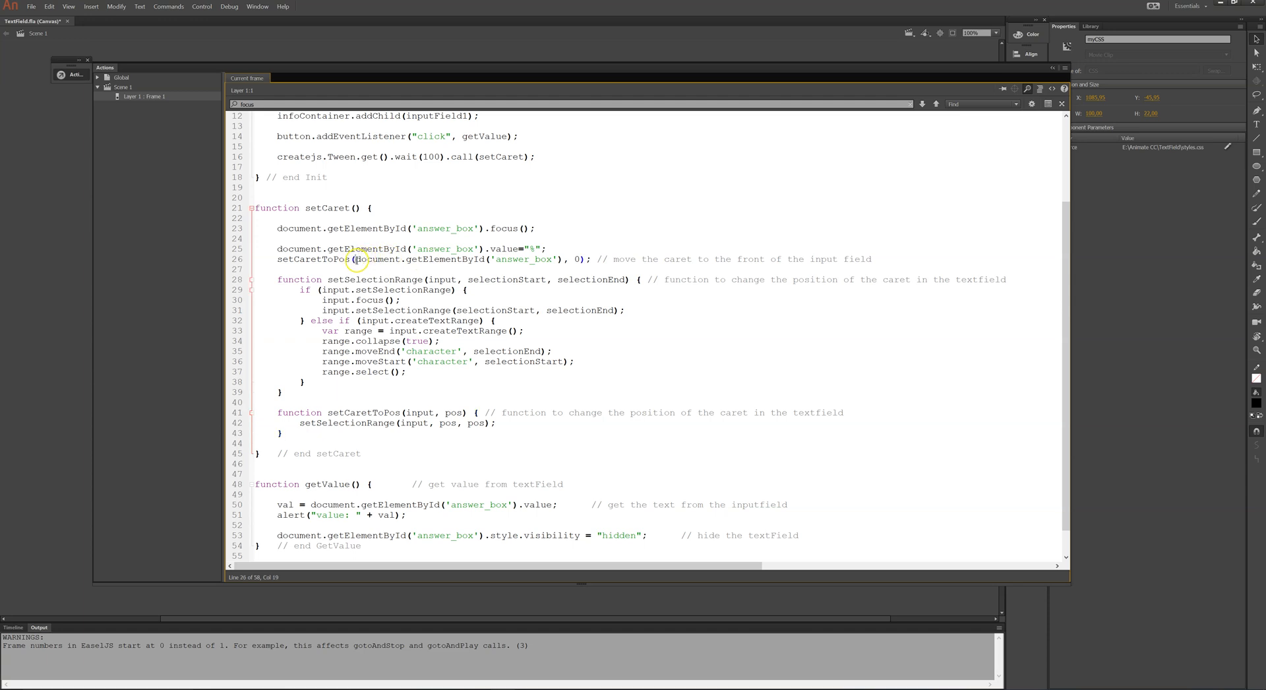
drag(353, 259, 557, 258)
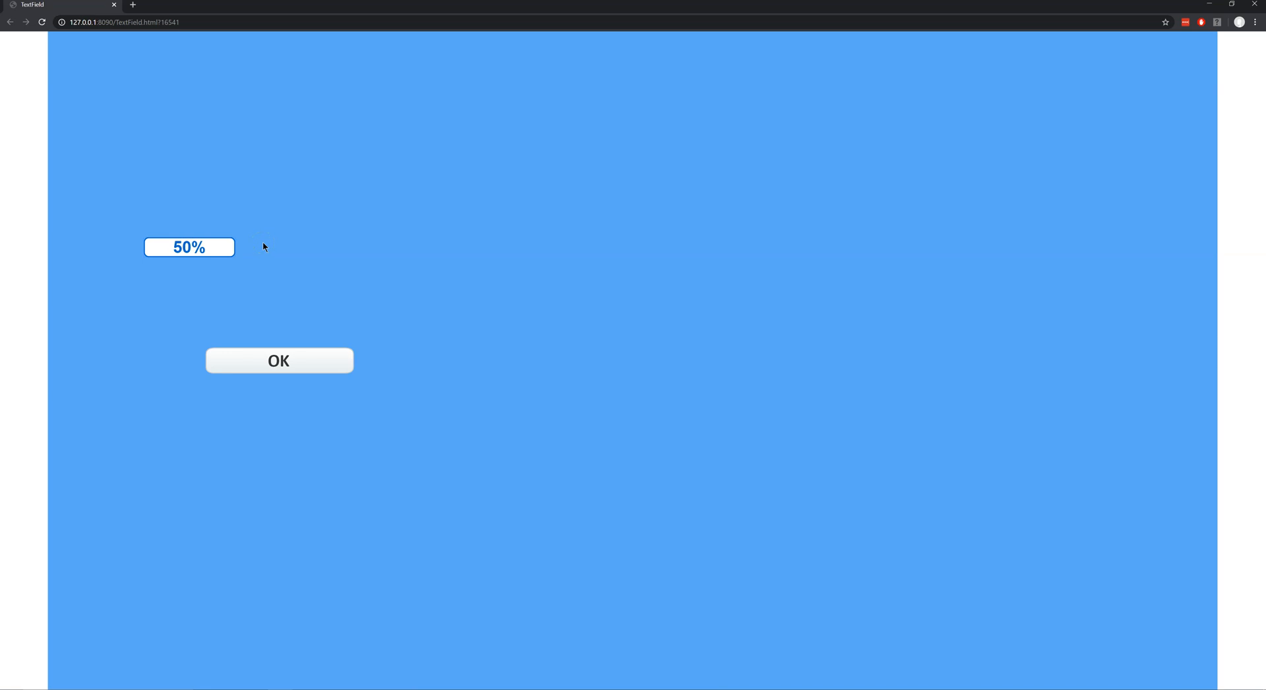
Step: Submit 50% with the page's OK button and dismiss the alert reporting it
click(279, 360)
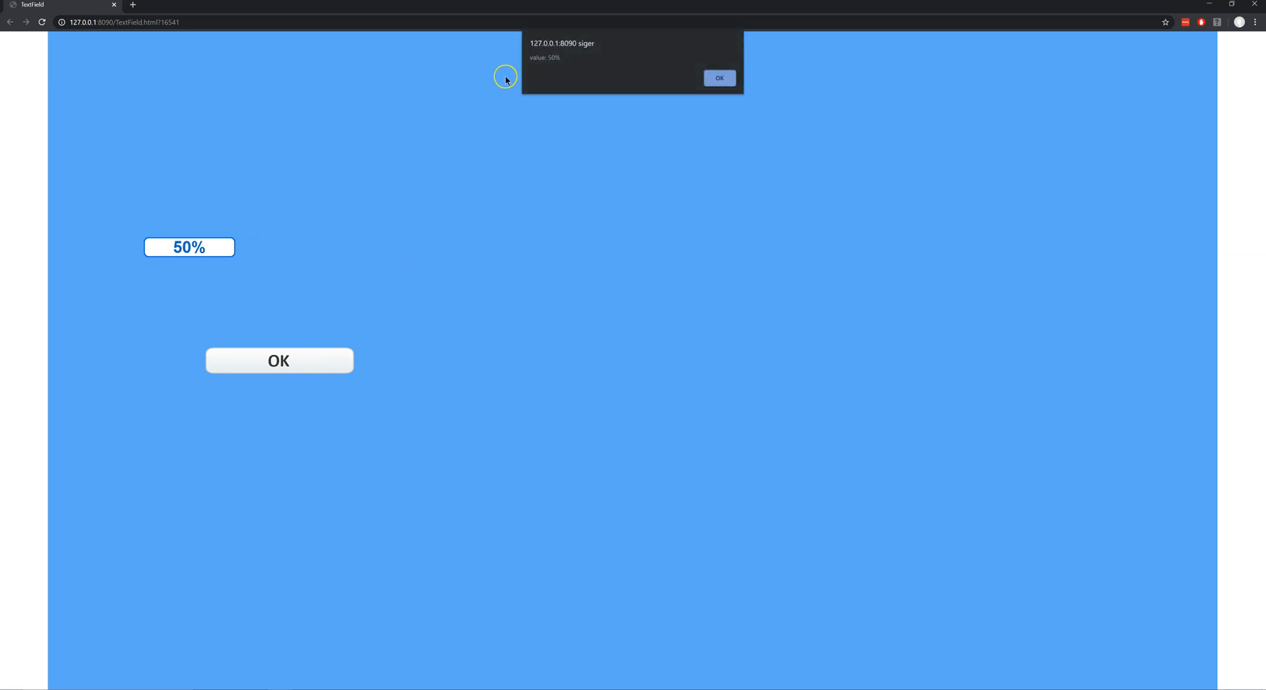
click(720, 77)
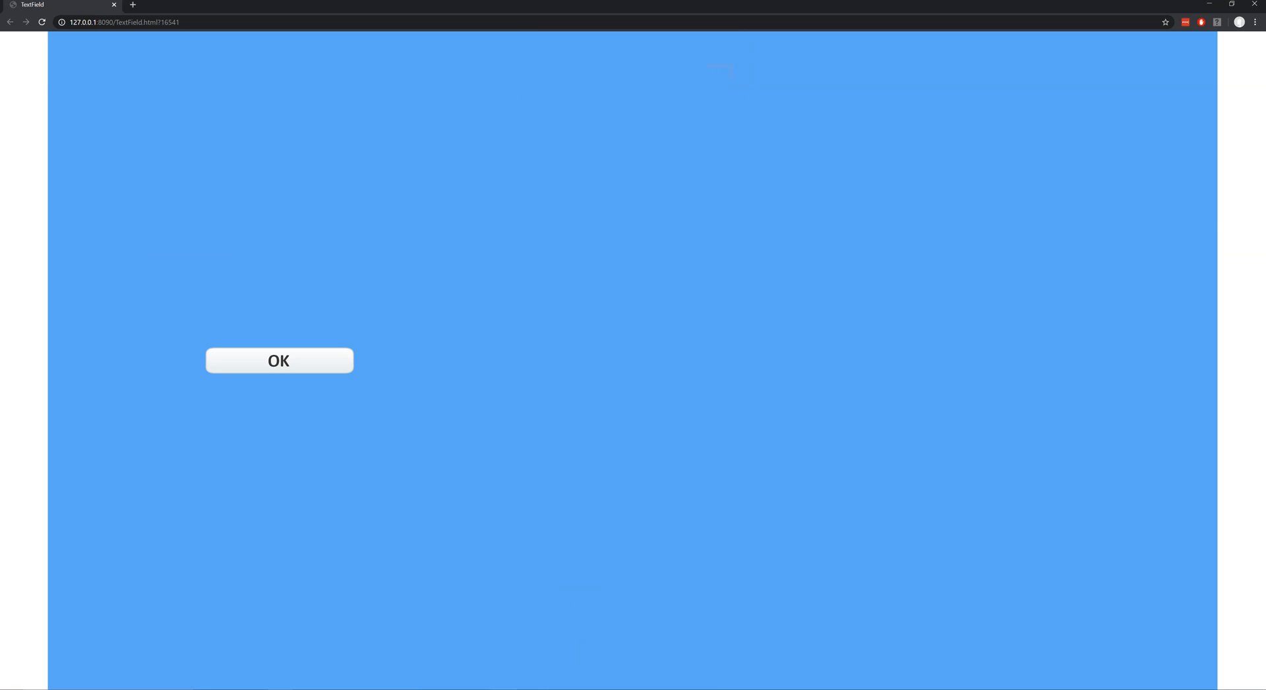